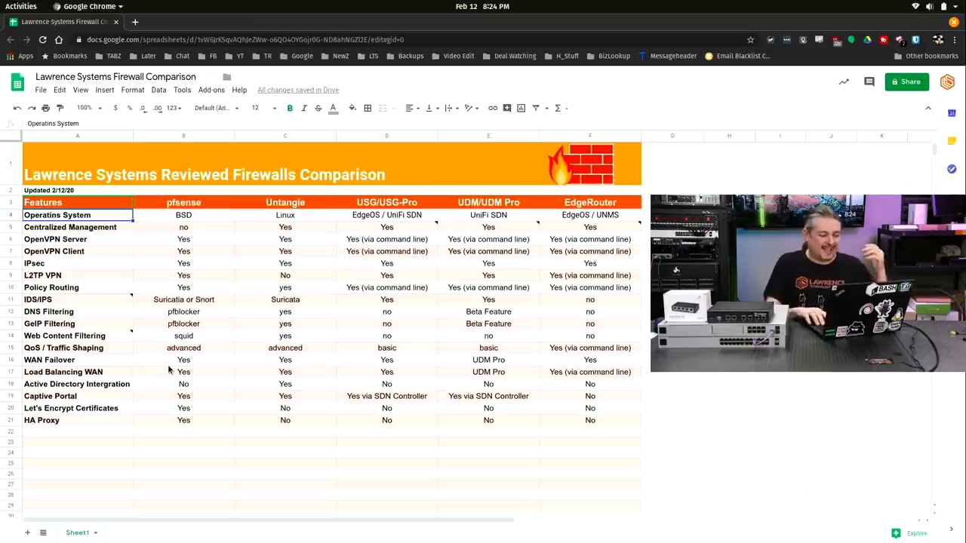
# Highlight the column headings and operating systems: pfSense BSD, Untangle Linux, and Ubiquiti entries.
pyautogui.click(183, 202)
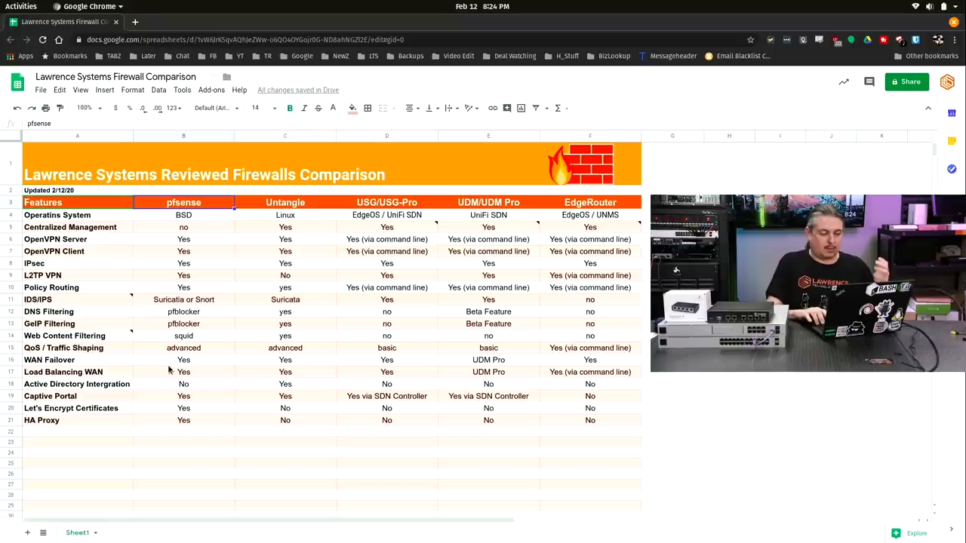
pyautogui.click(386, 202)
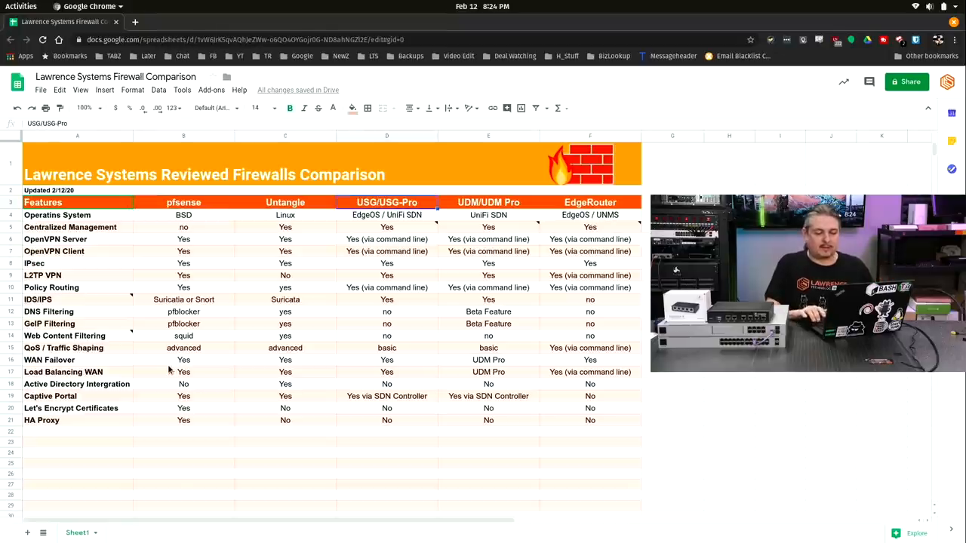
pyautogui.click(72, 202)
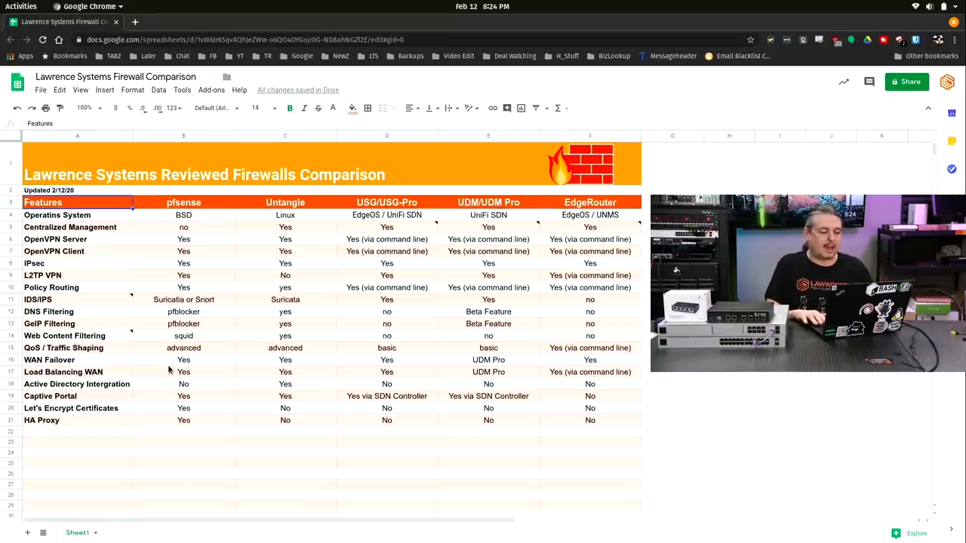
pyautogui.click(56, 215)
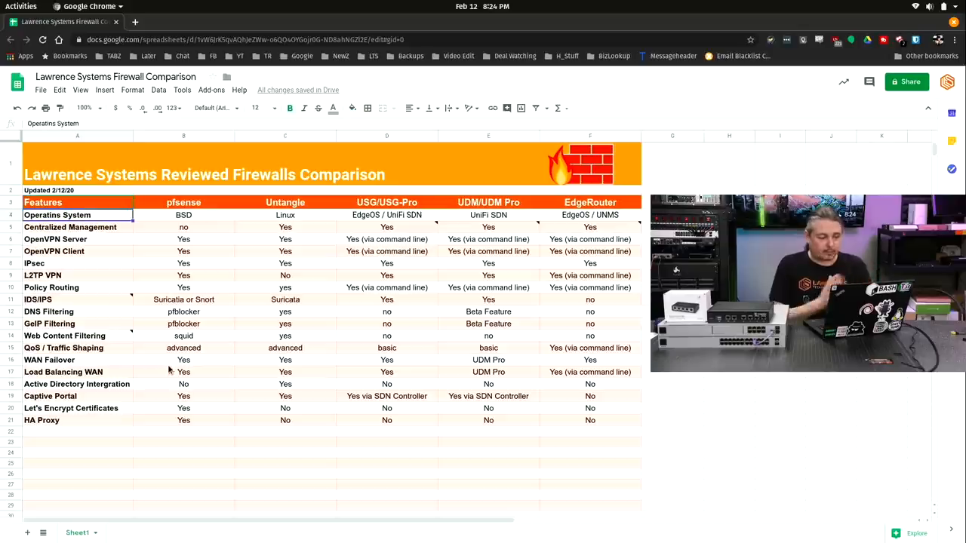
pyautogui.click(183, 215)
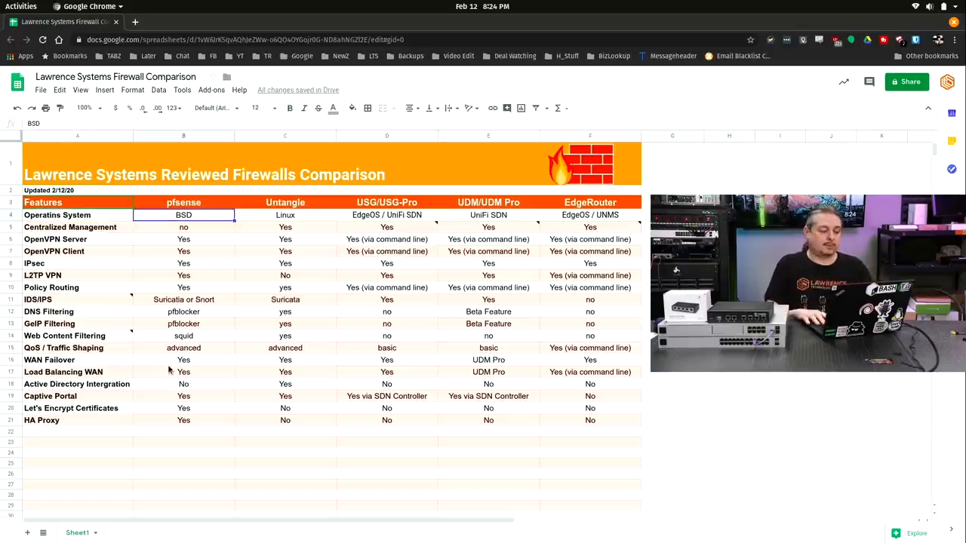
pyautogui.click(284, 215)
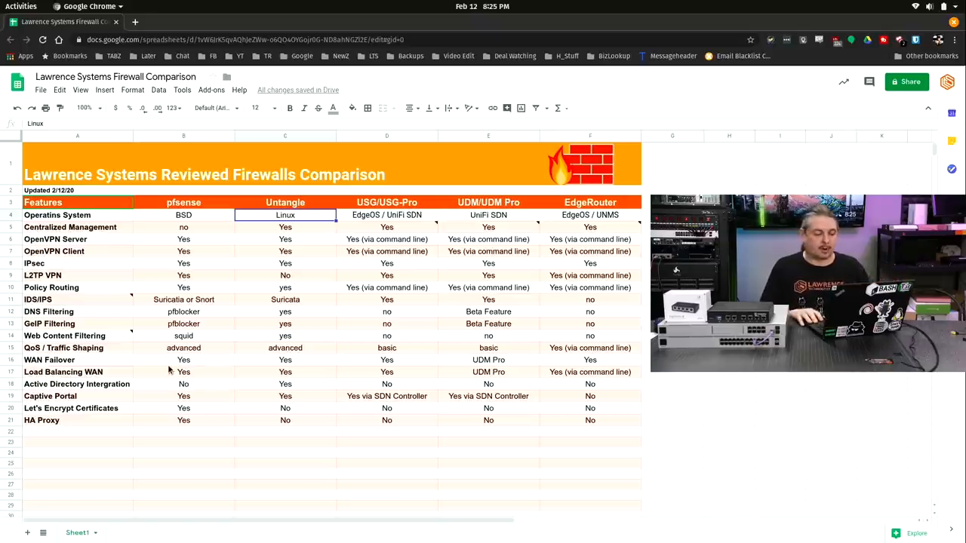
pyautogui.click(386, 215)
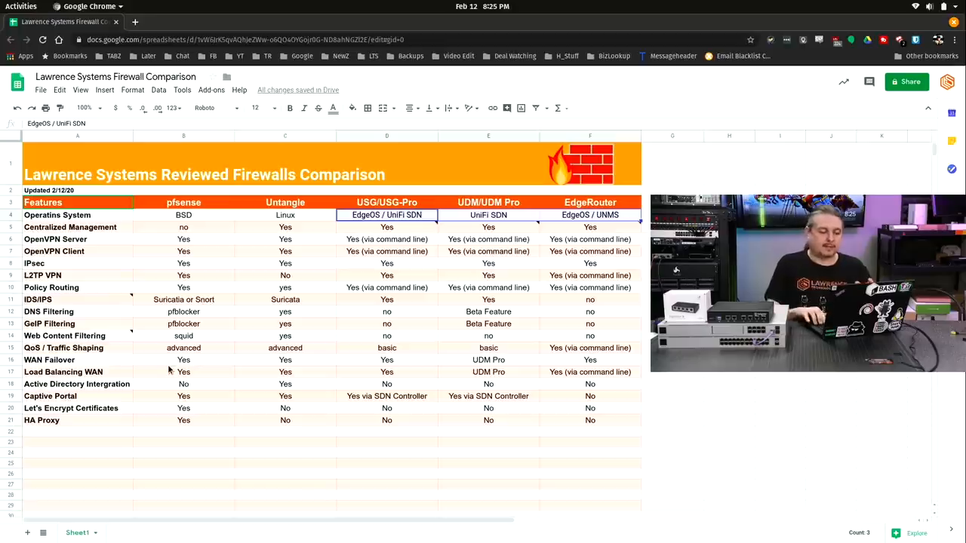
# Revisit the pfSense and Untangle headings and compare USG versus UDM (UniFi SDN) operating systems.
pyautogui.click(183, 215)
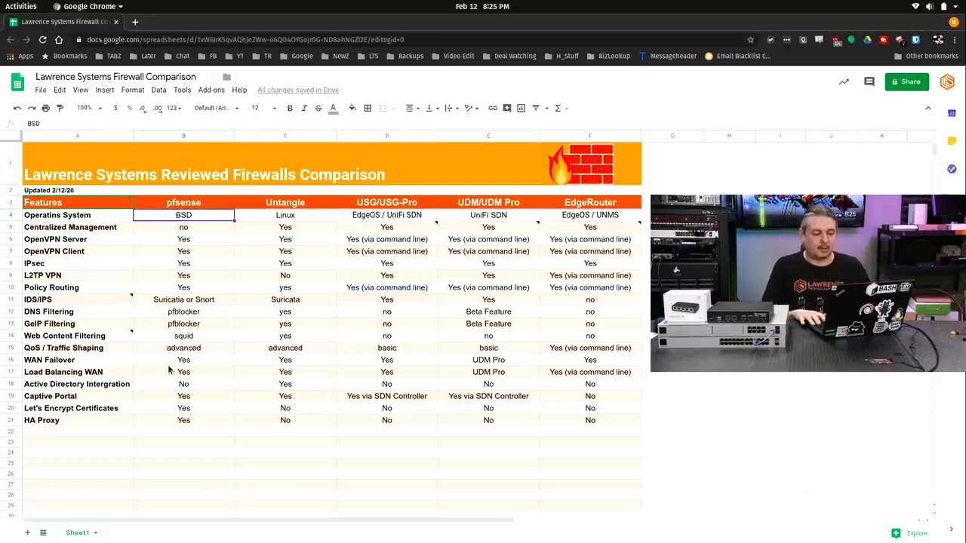
pyautogui.click(184, 202)
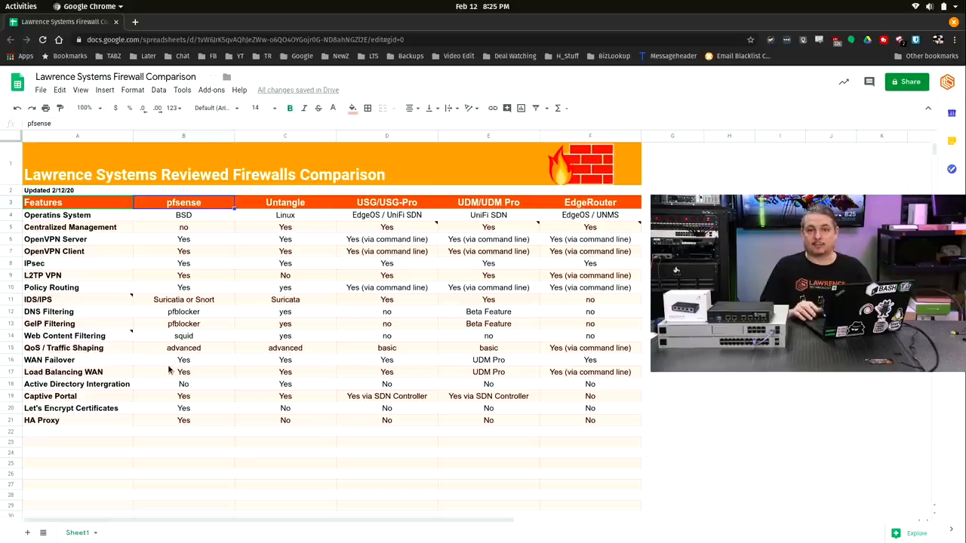
pyautogui.click(284, 203)
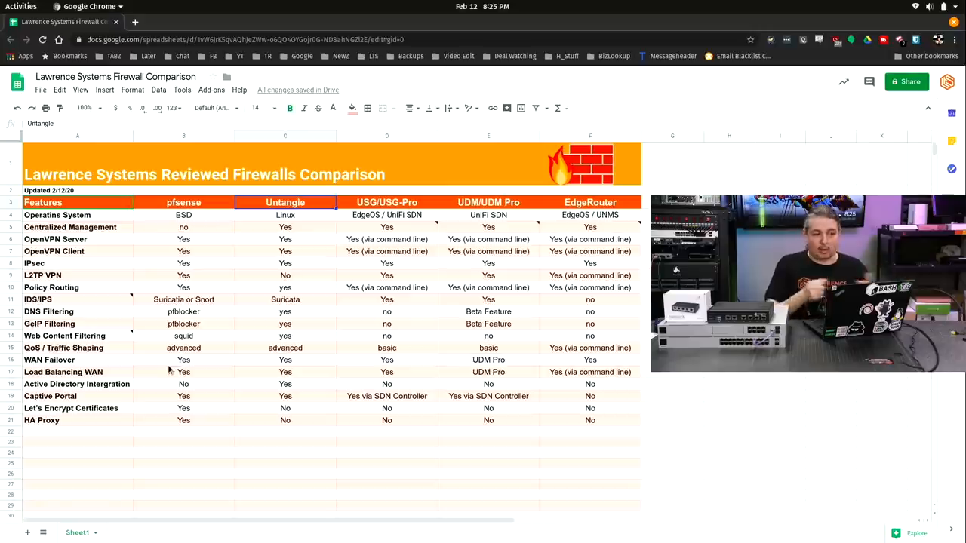
pyautogui.click(386, 215)
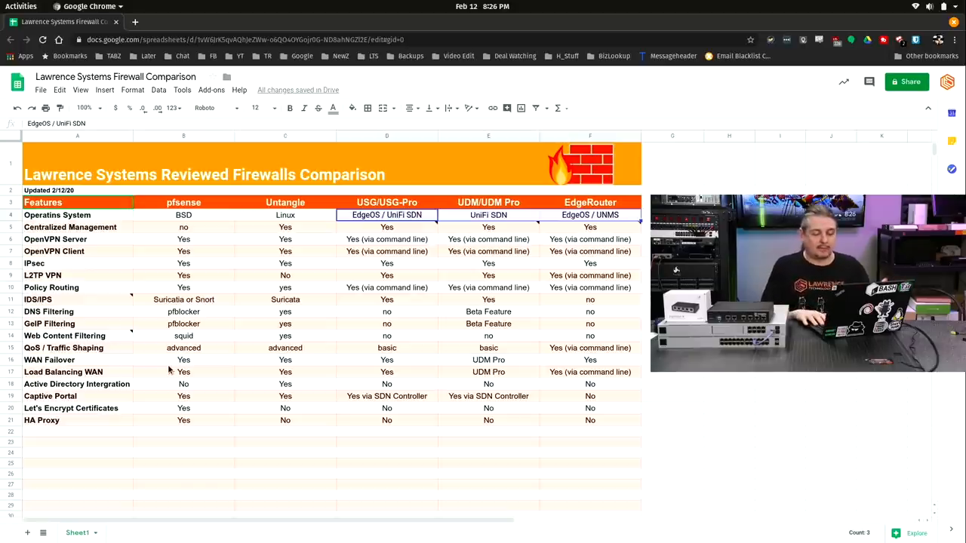
pyautogui.click(387, 202)
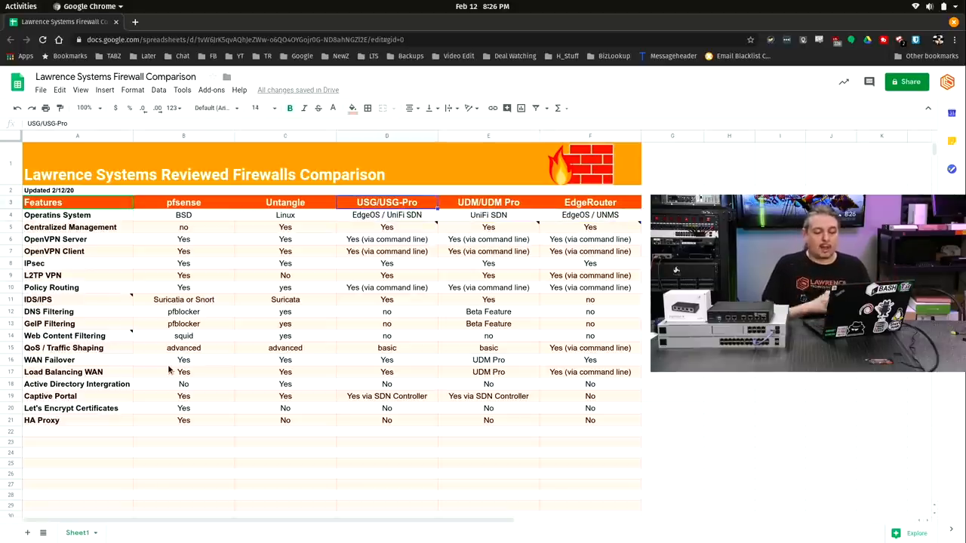
pyautogui.click(386, 215)
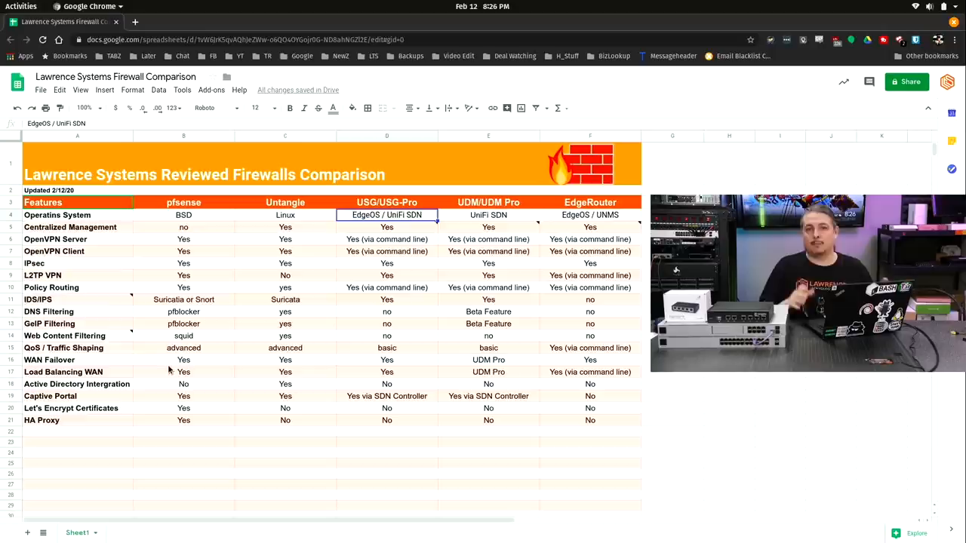
pyautogui.click(488, 215)
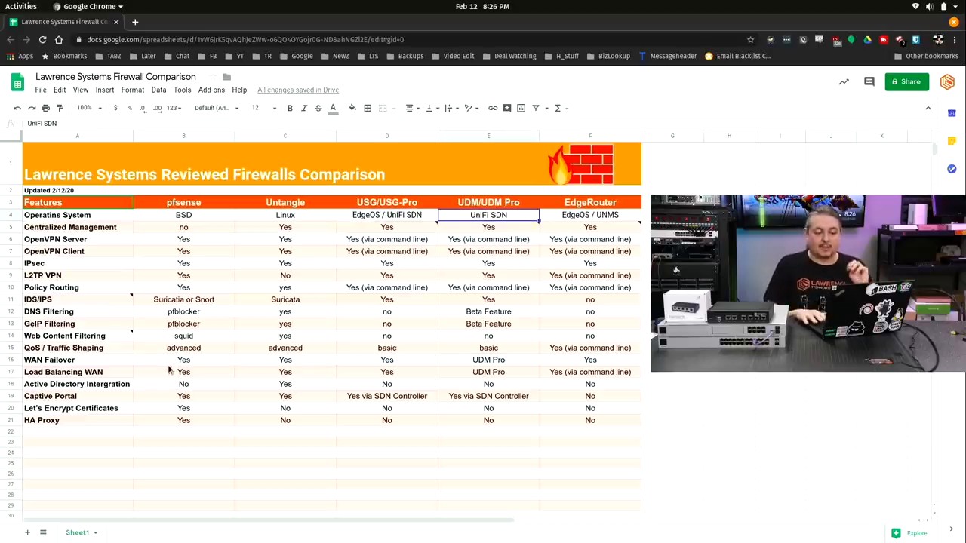
pyautogui.click(386, 215)
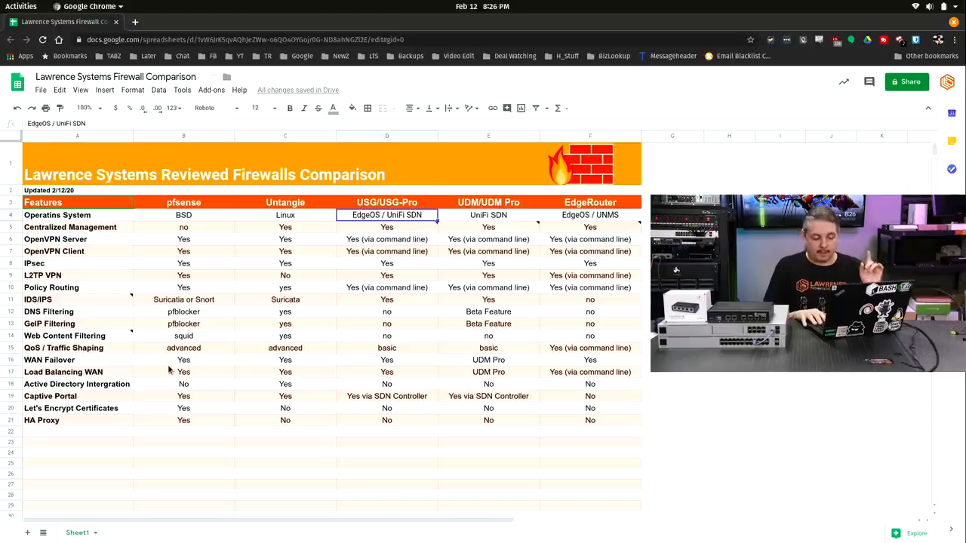
pyautogui.click(488, 215)
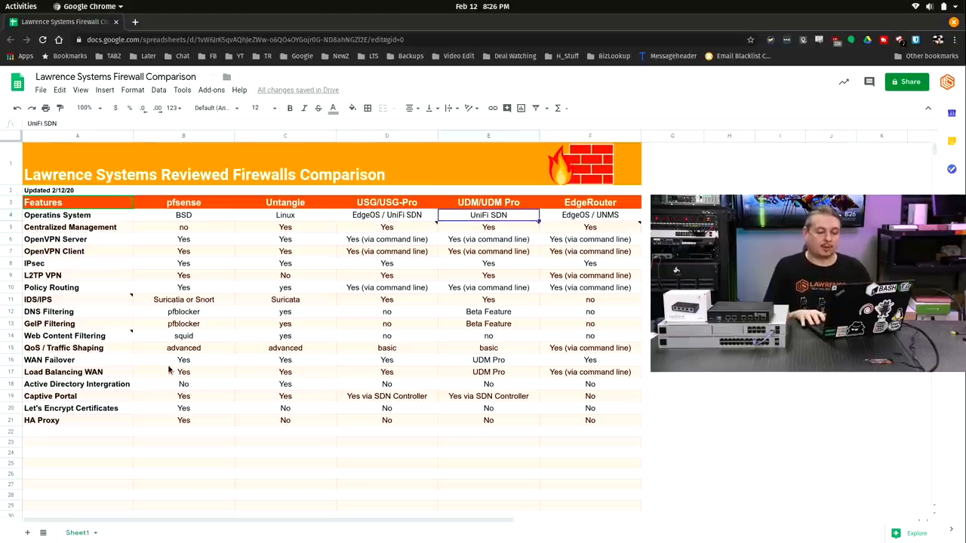
pyautogui.click(387, 215)
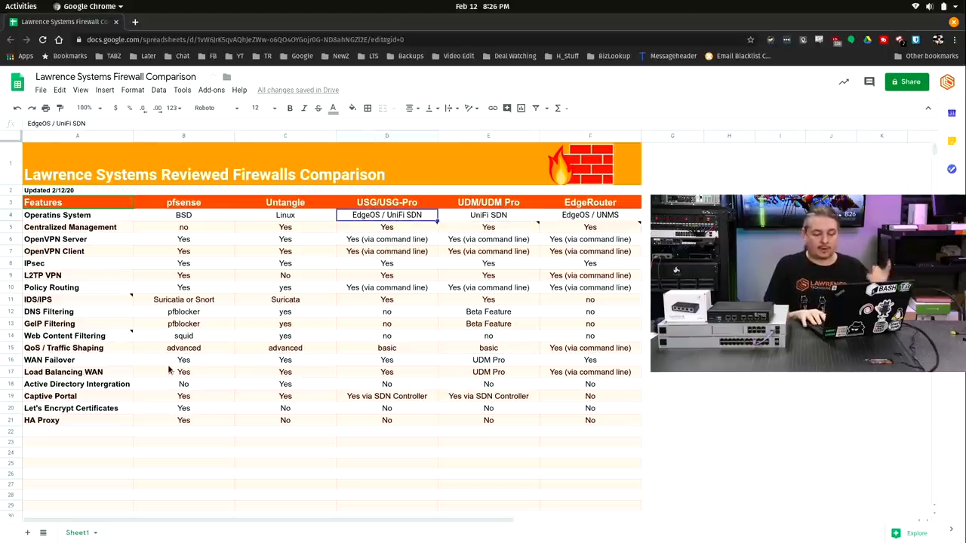
pyautogui.click(489, 215)
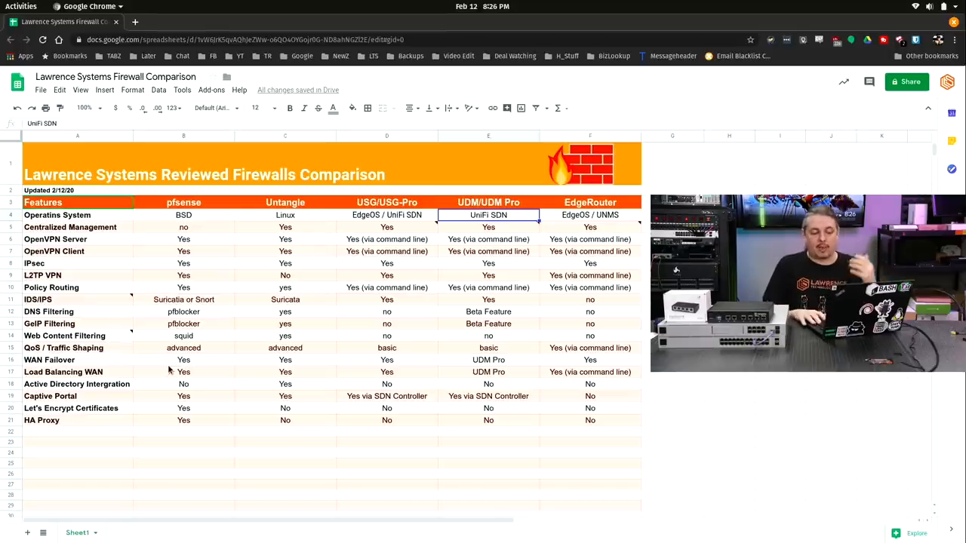
pyautogui.click(386, 215)
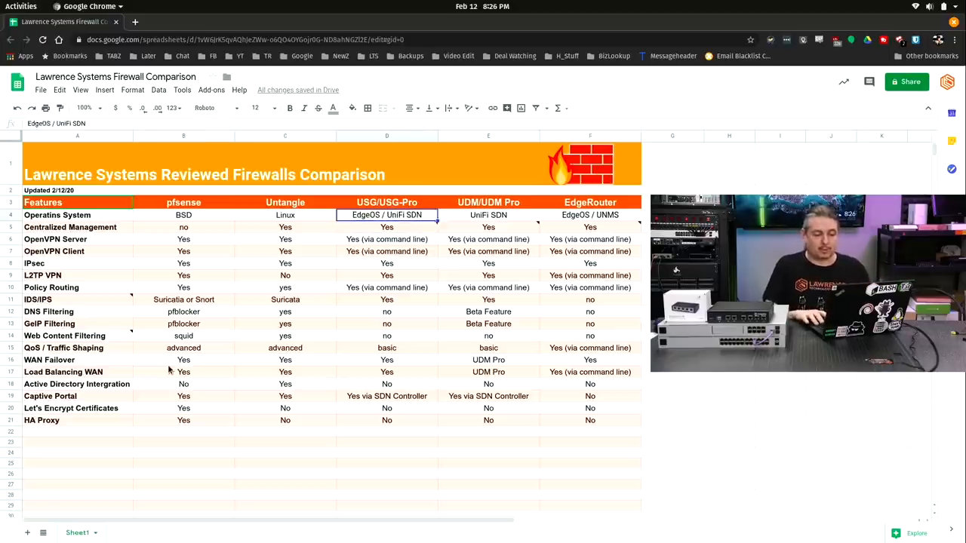
# Walk through the Centralized Management row, noting pfSense lacks it.
pyautogui.click(487, 227)
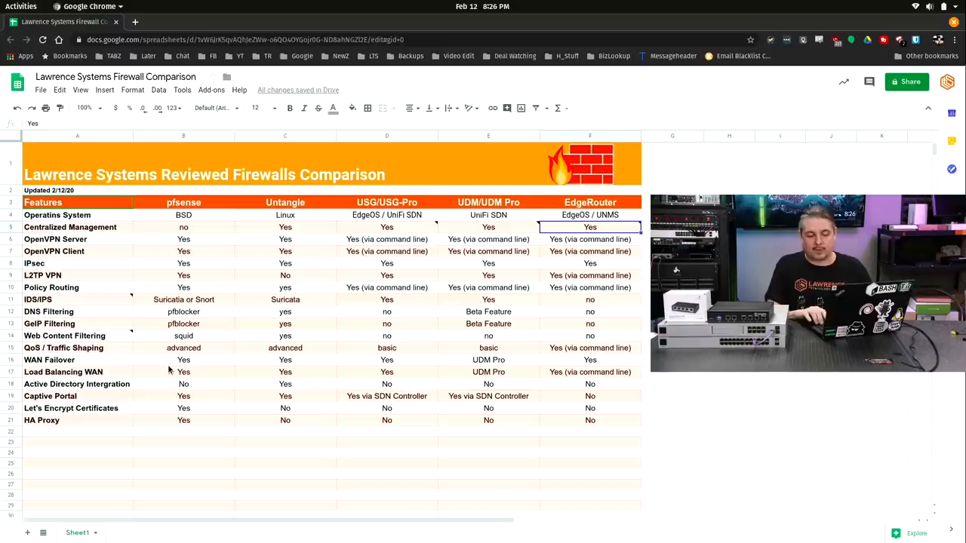
pyautogui.click(70, 227)
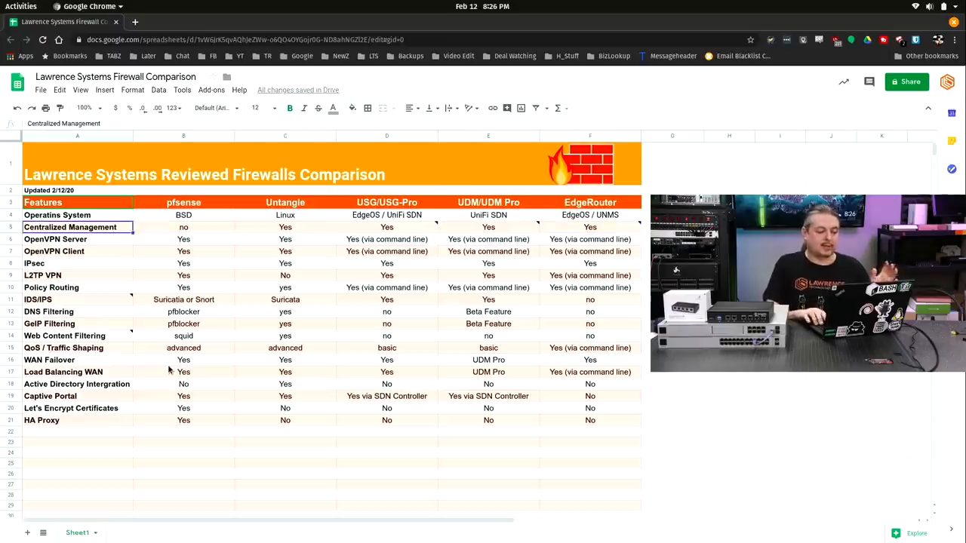
pyautogui.click(284, 227)
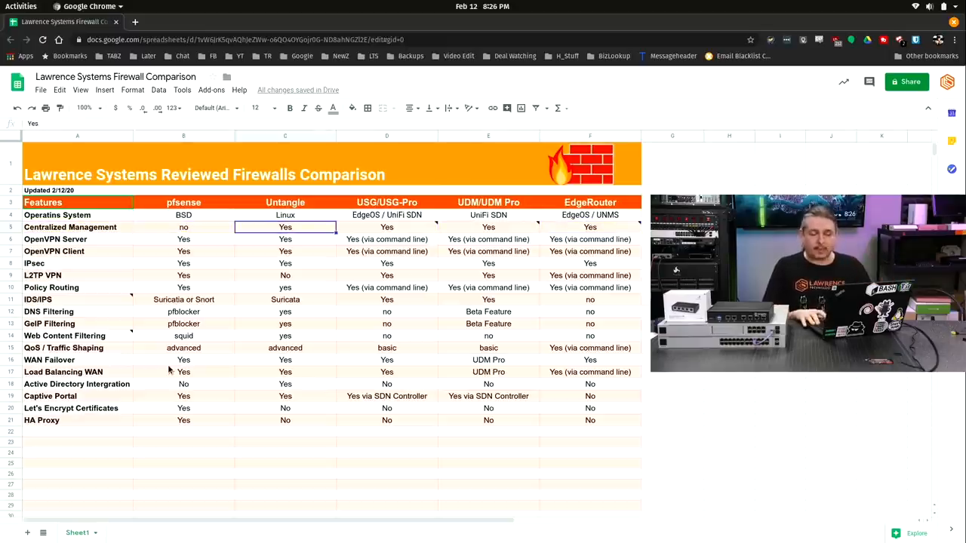
pyautogui.click(184, 227)
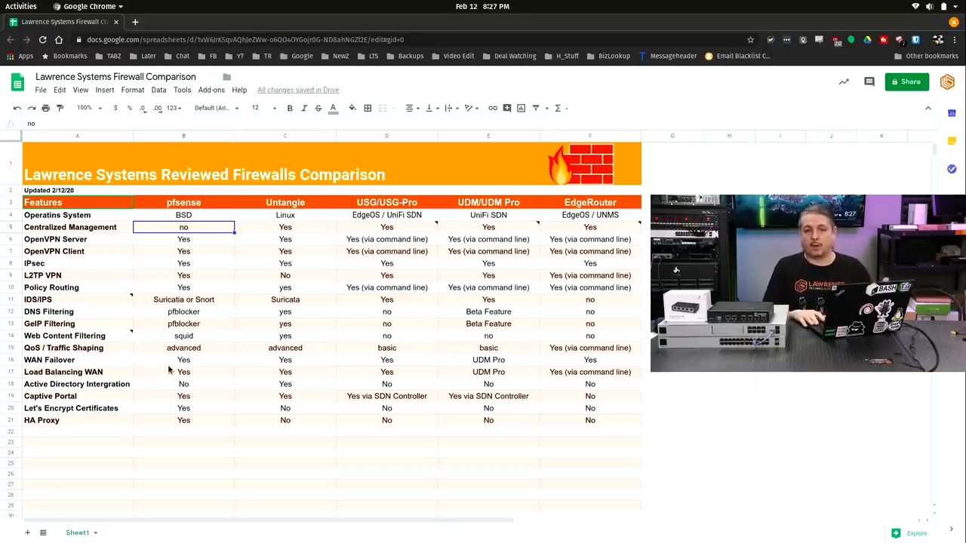
pyautogui.click(284, 227)
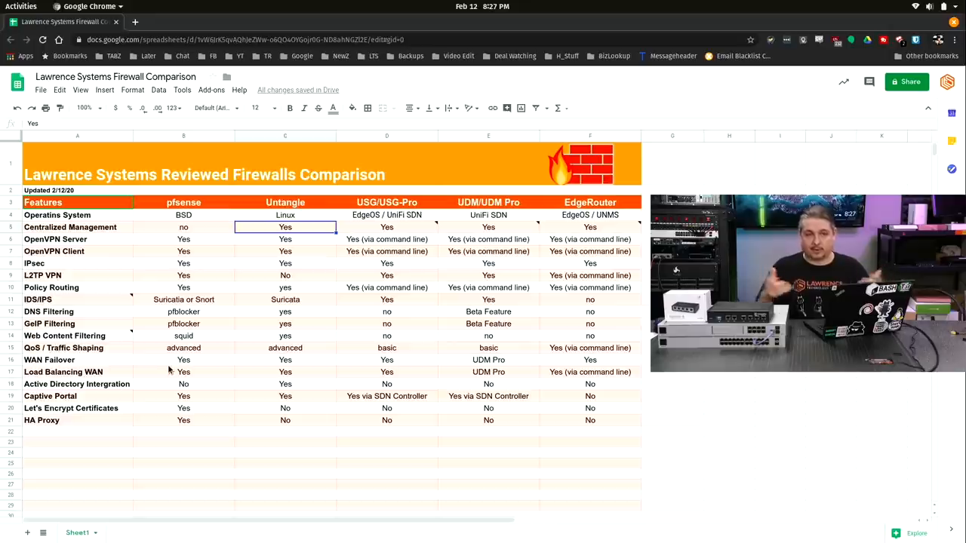
pyautogui.click(386, 227)
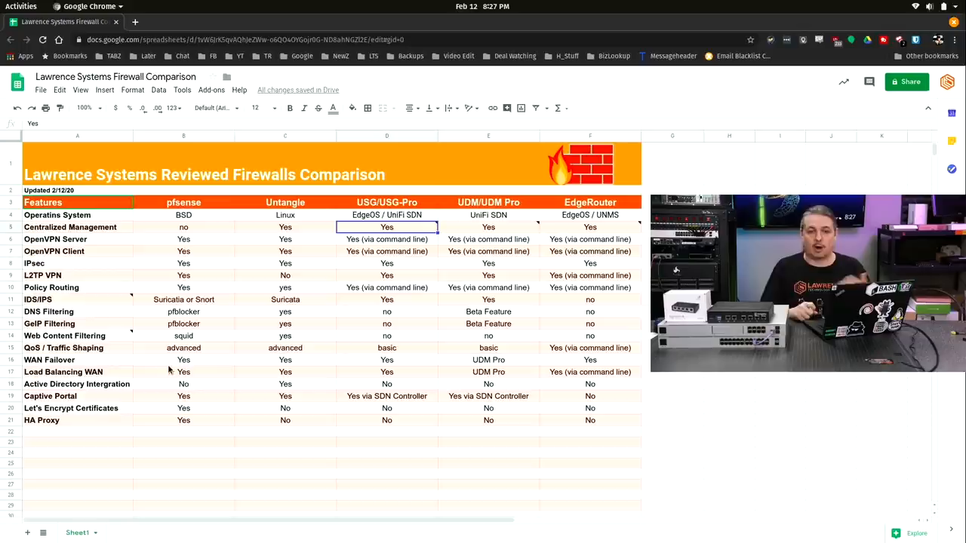
pyautogui.click(488, 227)
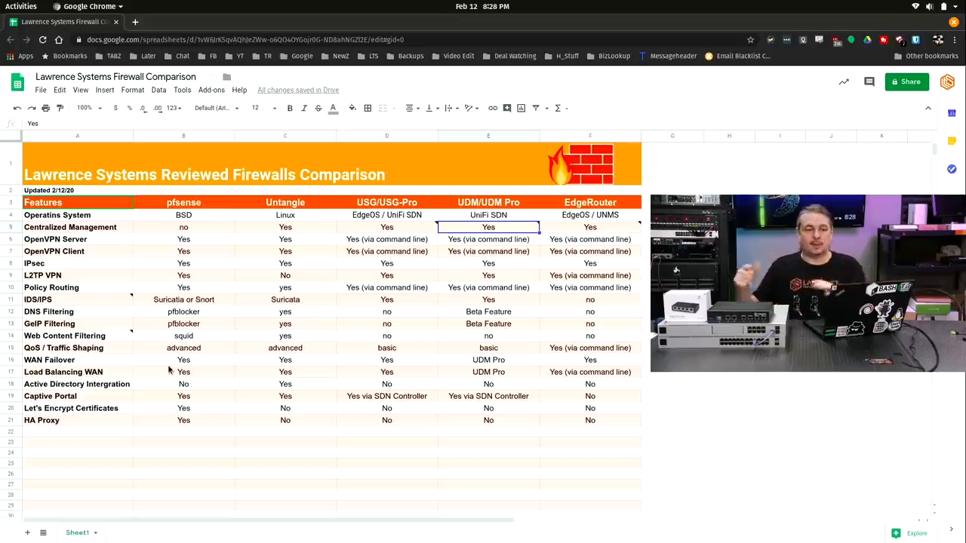
pyautogui.click(589, 227)
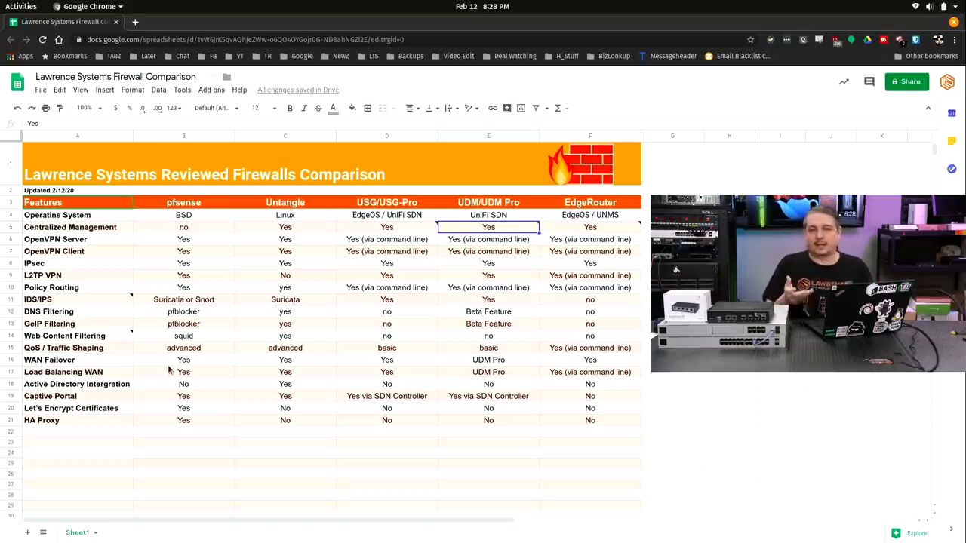
pyautogui.click(70, 227)
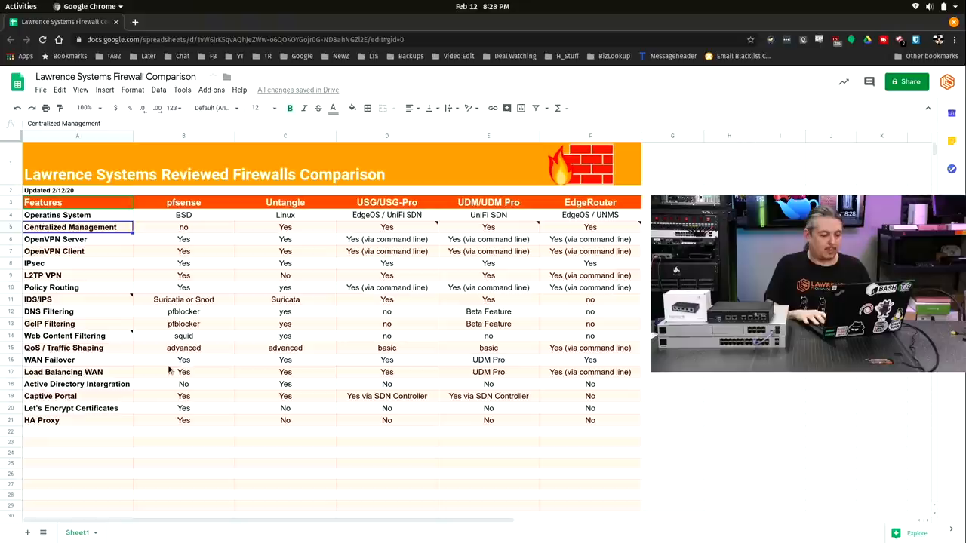
# Review OpenVPN Server support, including USG and UDM command-line-only entries.
pyautogui.click(56, 239)
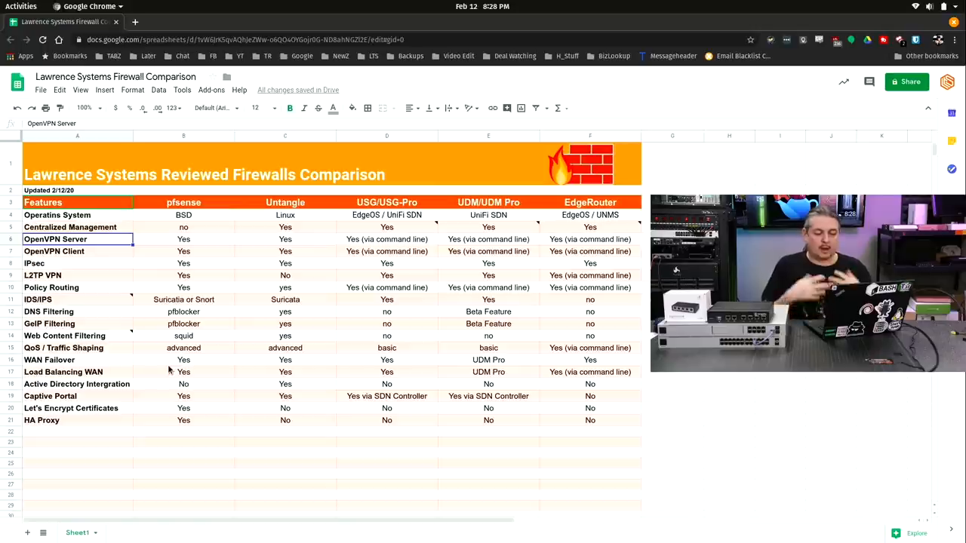
pyautogui.click(285, 239)
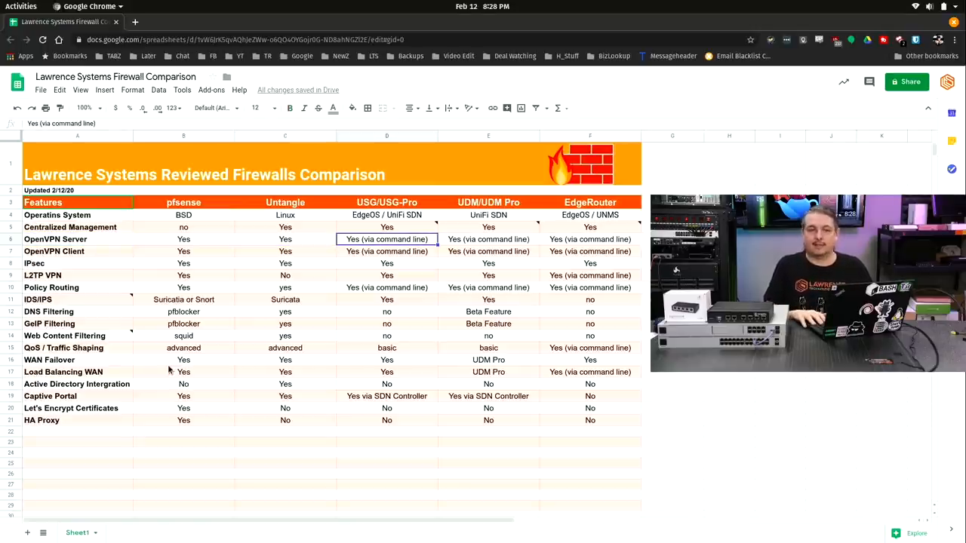
pyautogui.click(55, 239)
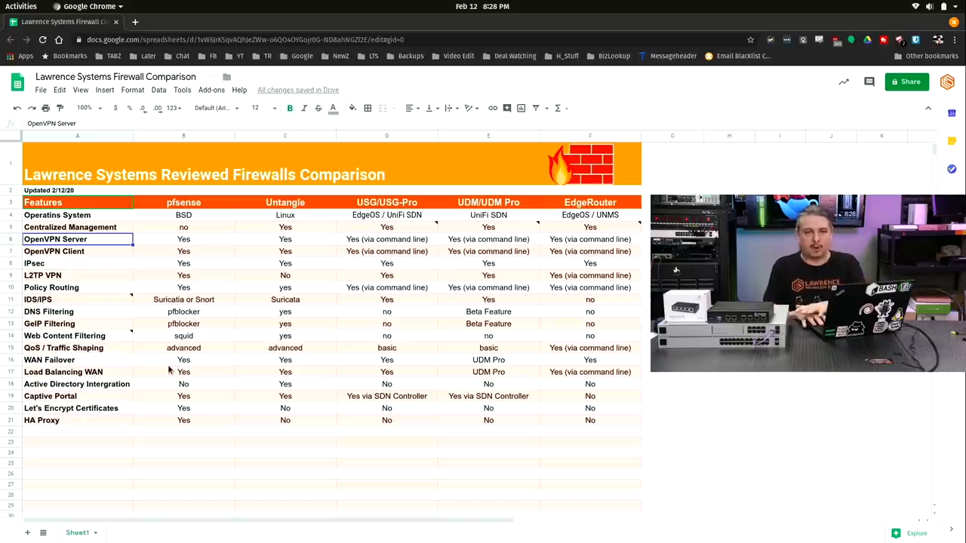
pyautogui.click(183, 239)
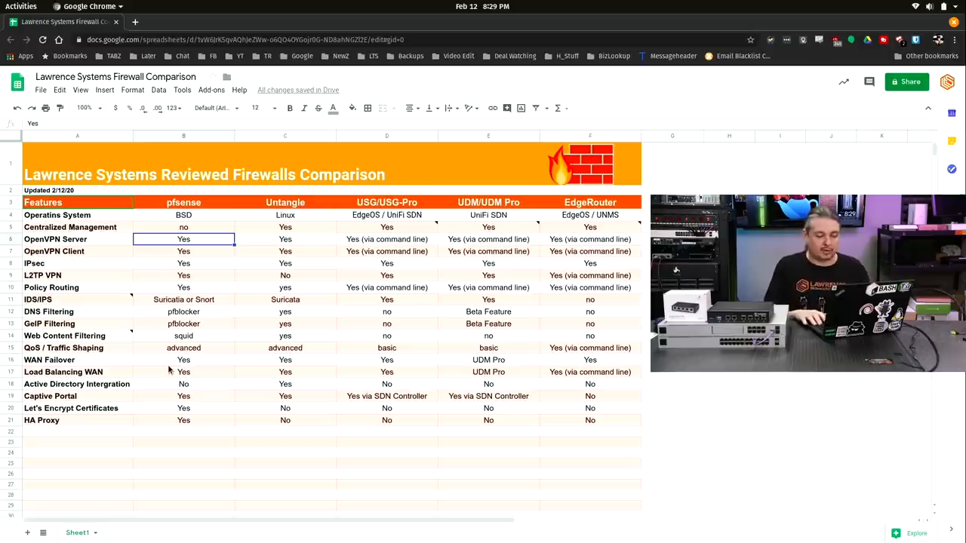
pyautogui.click(55, 239)
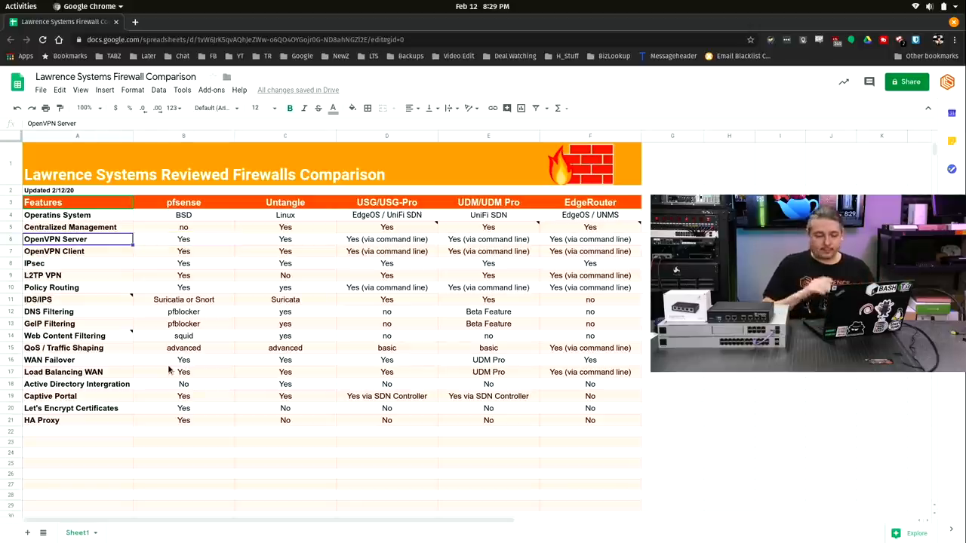
pyautogui.click(285, 239)
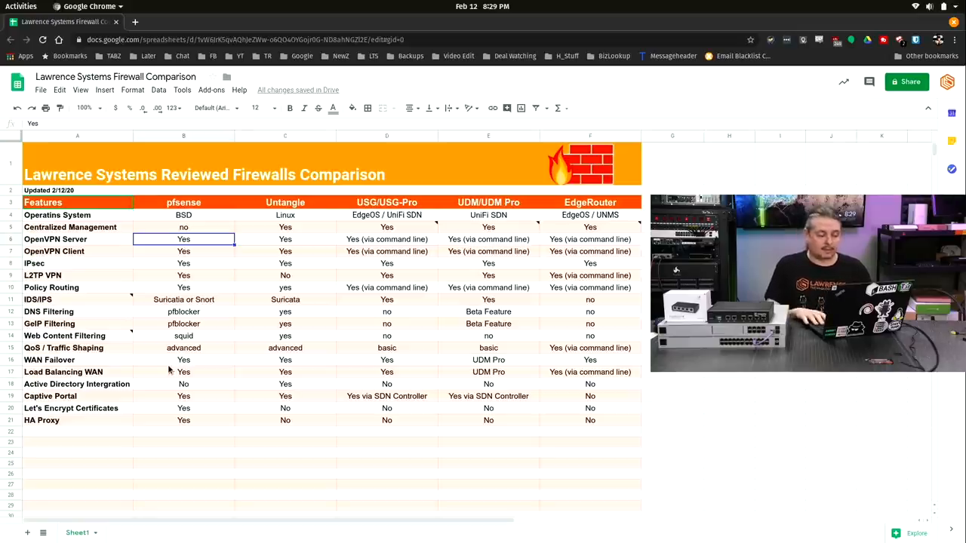
pyautogui.click(386, 239)
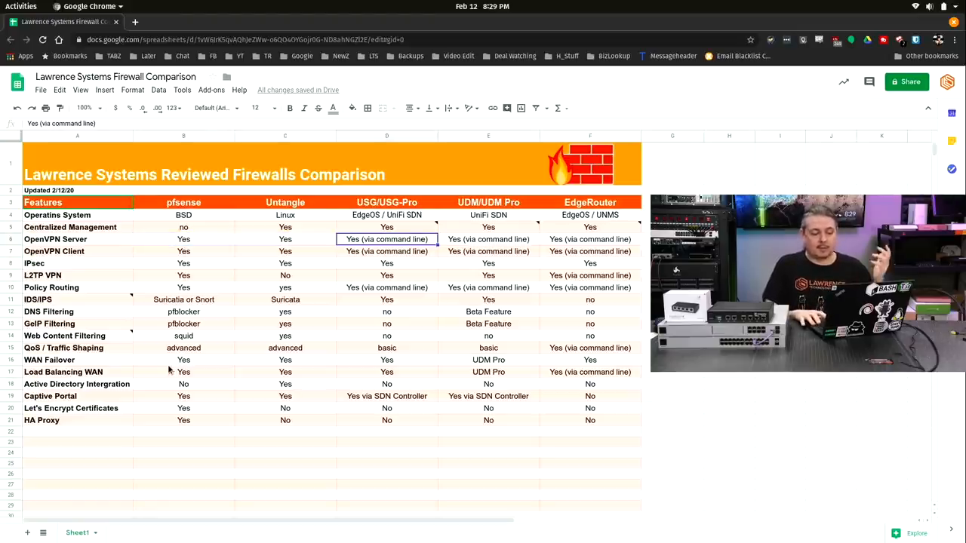
pyautogui.click(488, 239)
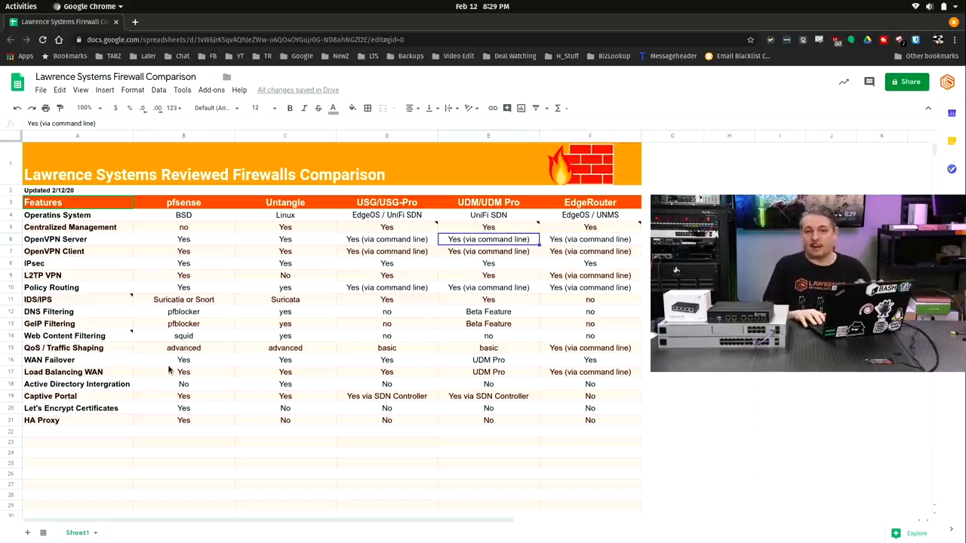
pyautogui.click(285, 239)
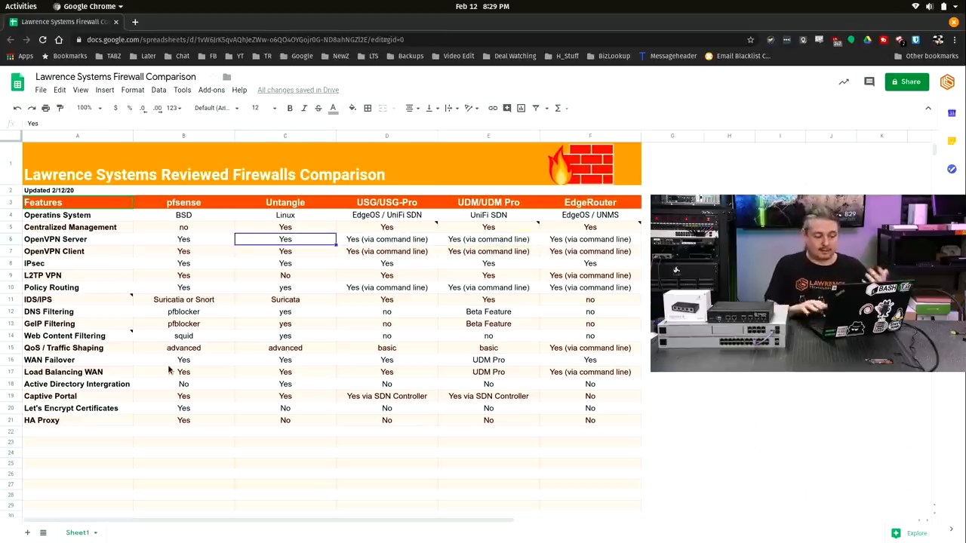
# Review OpenVPN Client support for pfSense, Untangle and USG's command-line entry.
pyautogui.click(183, 252)
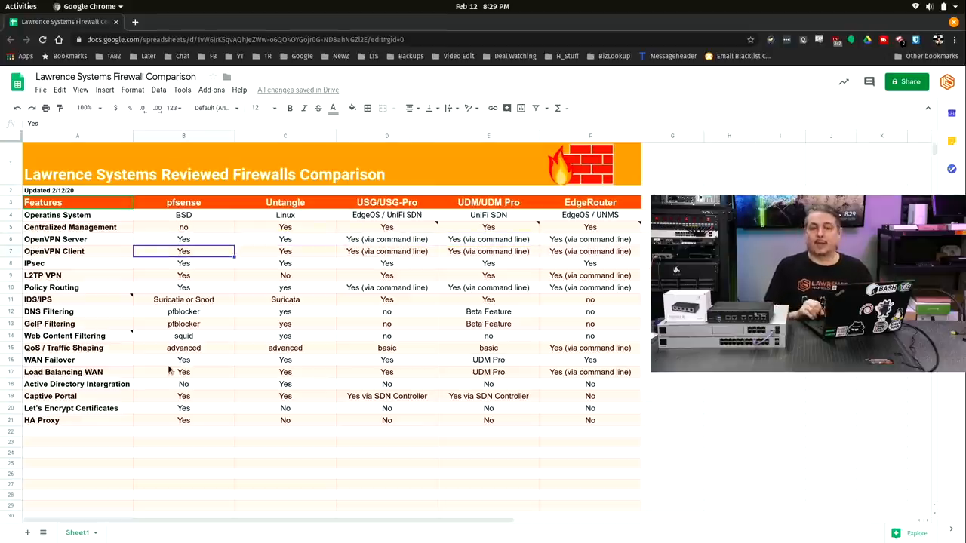
pyautogui.click(285, 250)
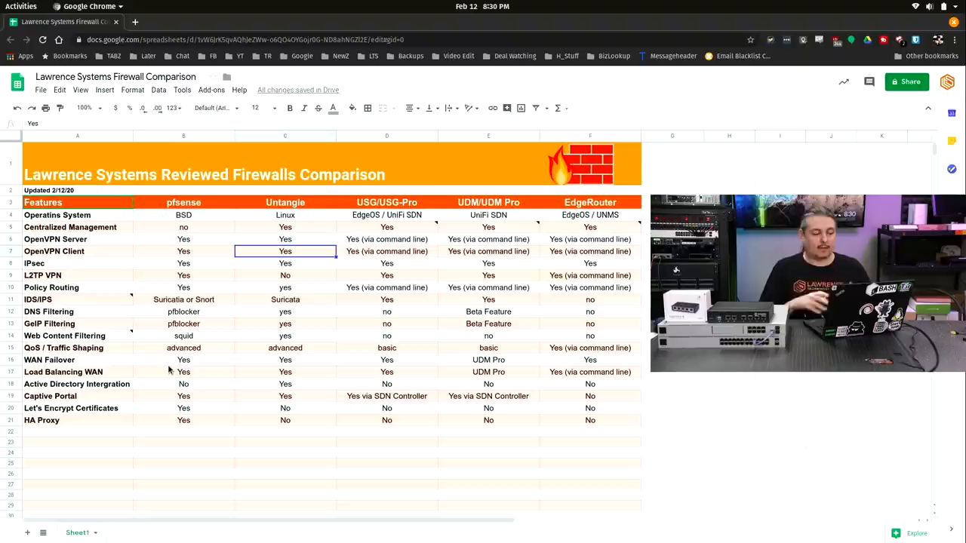
pyautogui.click(386, 251)
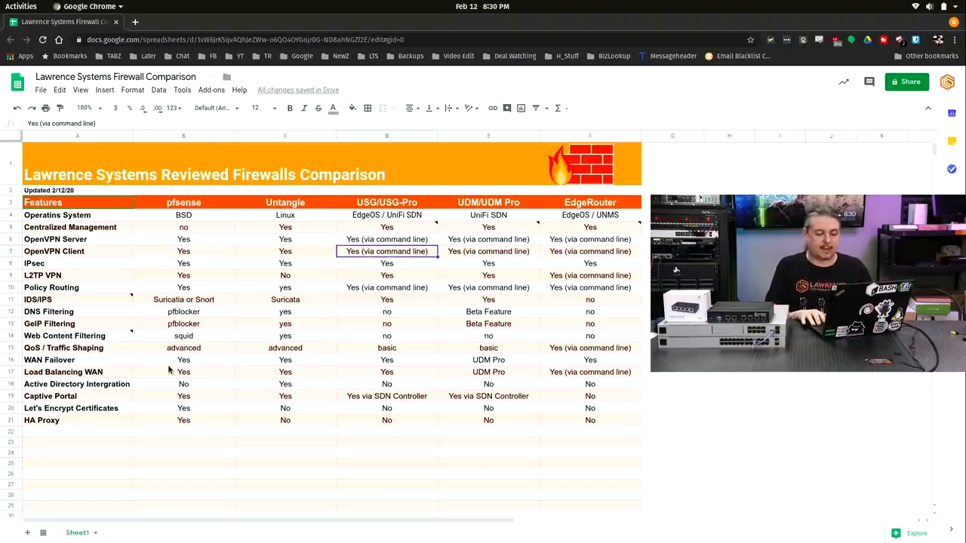
pyautogui.click(68, 263)
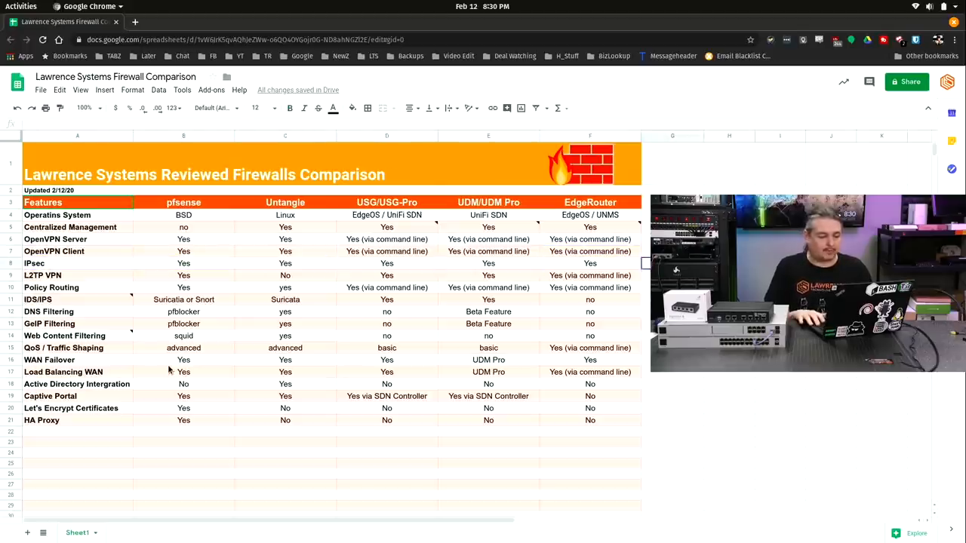
# Compare L2TP VPN and IPsec support, noting Untangle lacks L2TP and EdgeRouter needs command line.
pyautogui.click(284, 275)
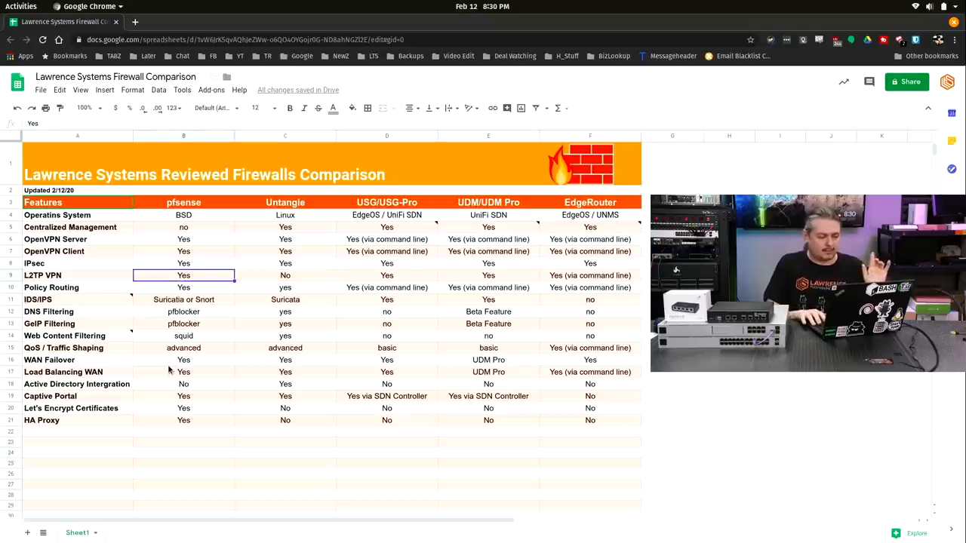
pyautogui.click(387, 275)
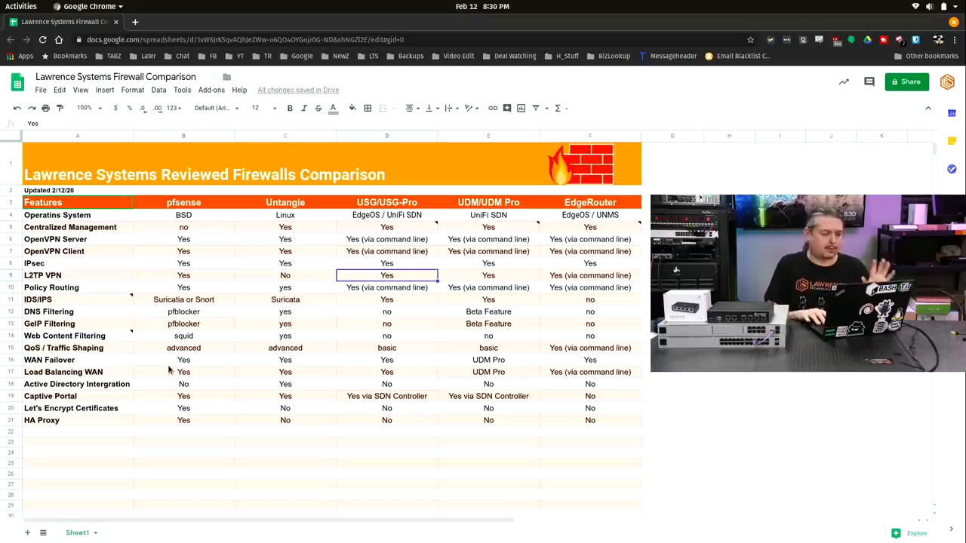
pyautogui.click(285, 275)
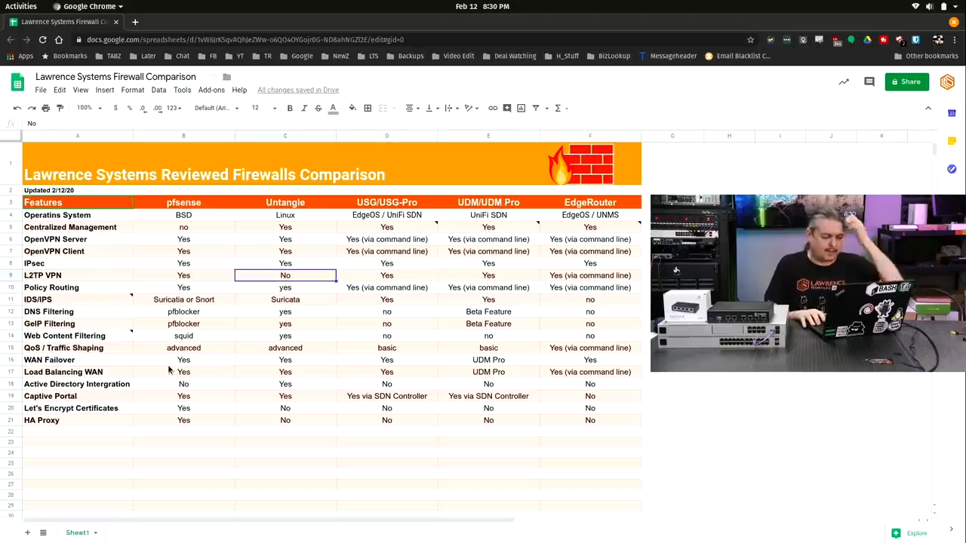
pyautogui.click(387, 276)
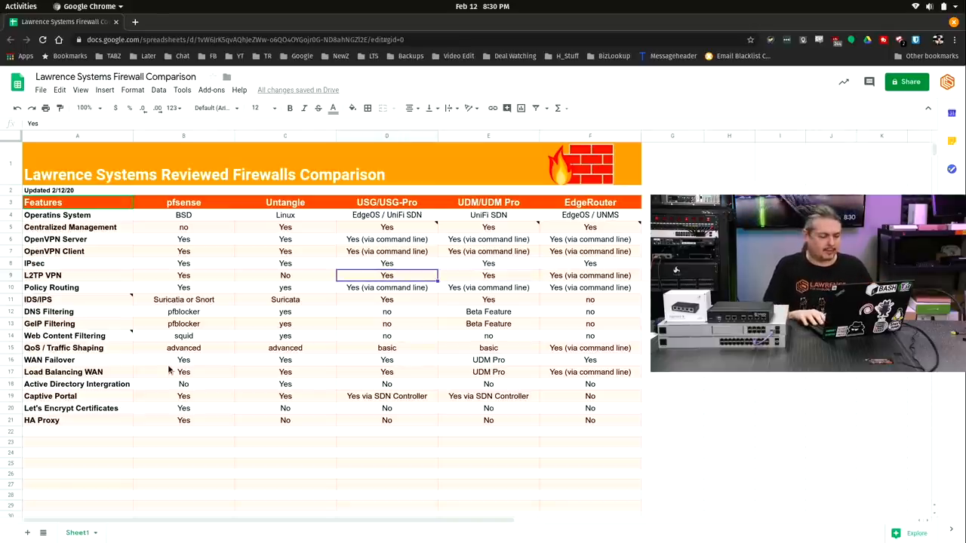
pyautogui.click(386, 263)
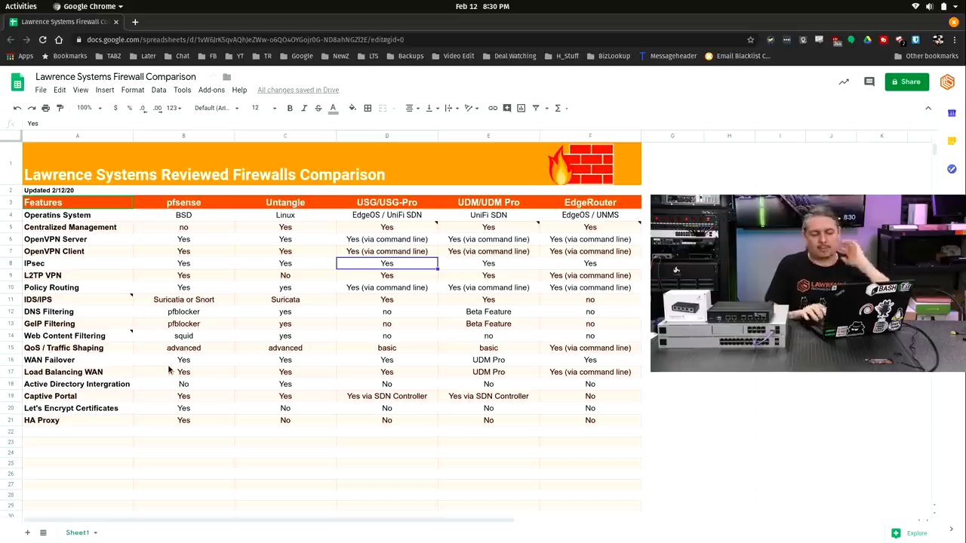
pyautogui.click(386, 276)
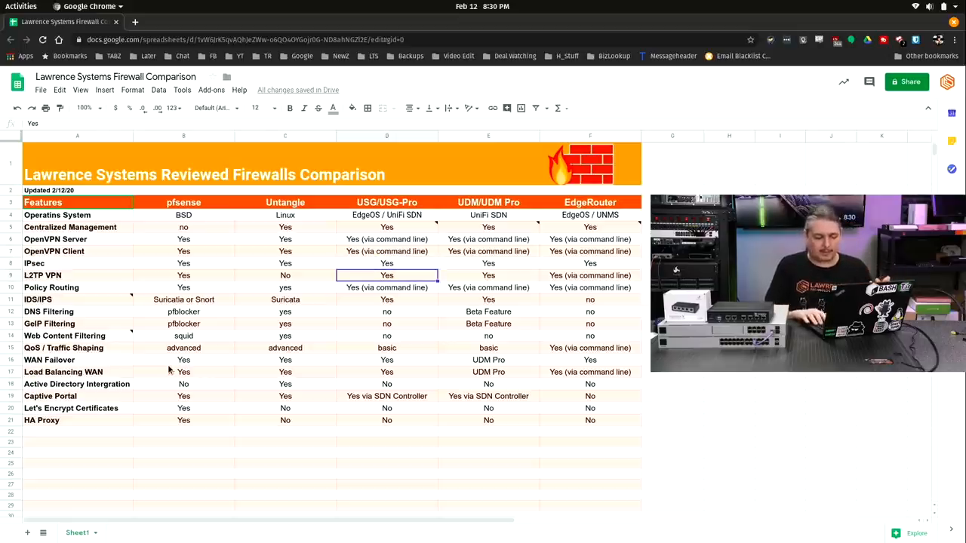
pyautogui.click(590, 275)
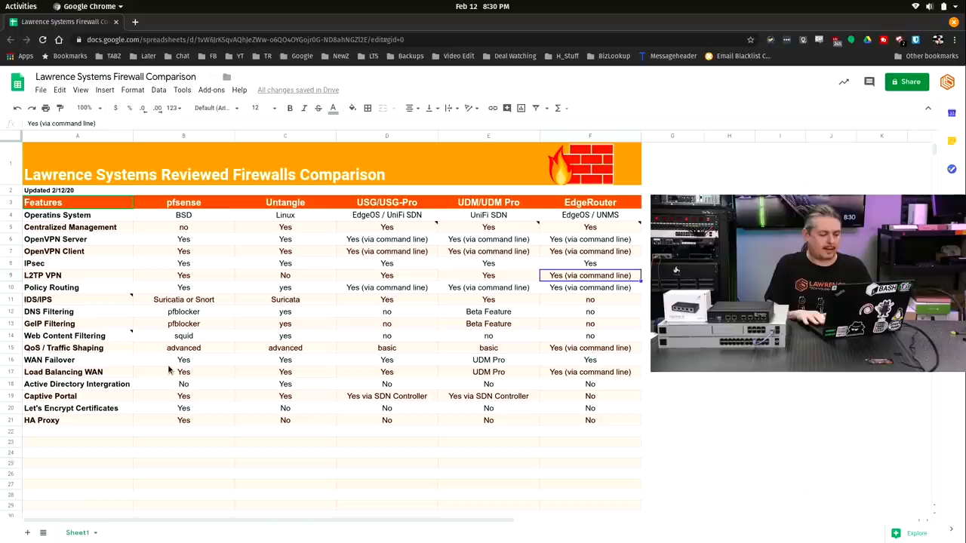
pyautogui.click(43, 274)
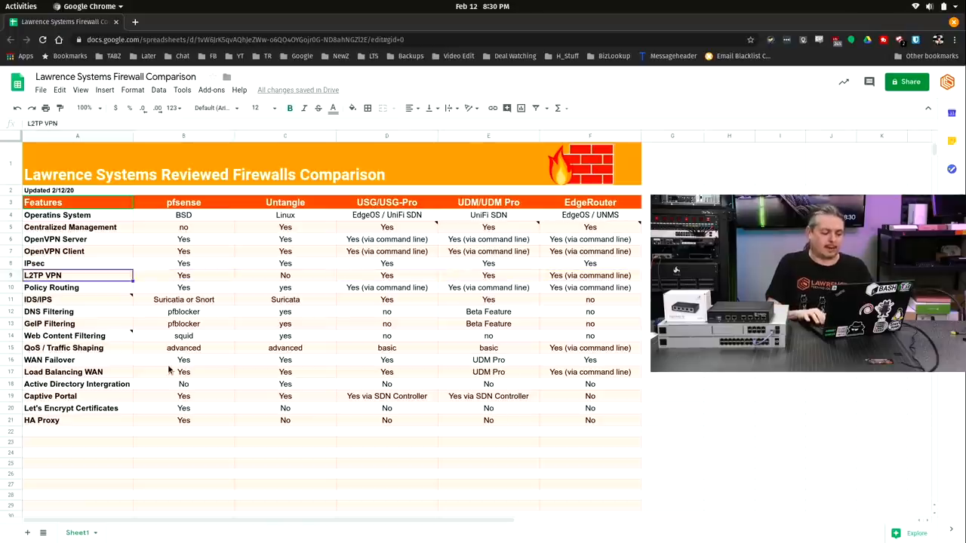
# Review Policy Routing: pfSense and Untangle yes, EdgeRouter and USG via command line.
pyautogui.click(183, 288)
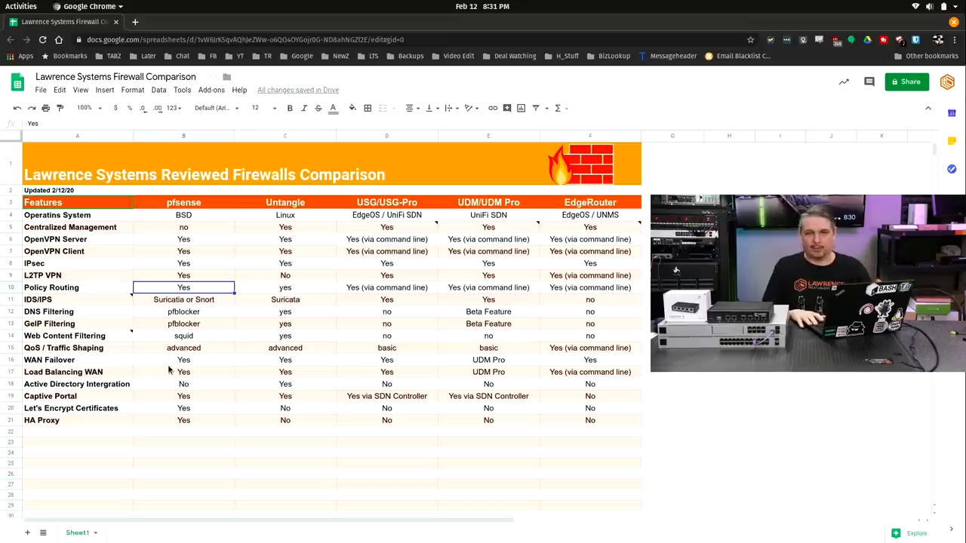
pyautogui.click(285, 288)
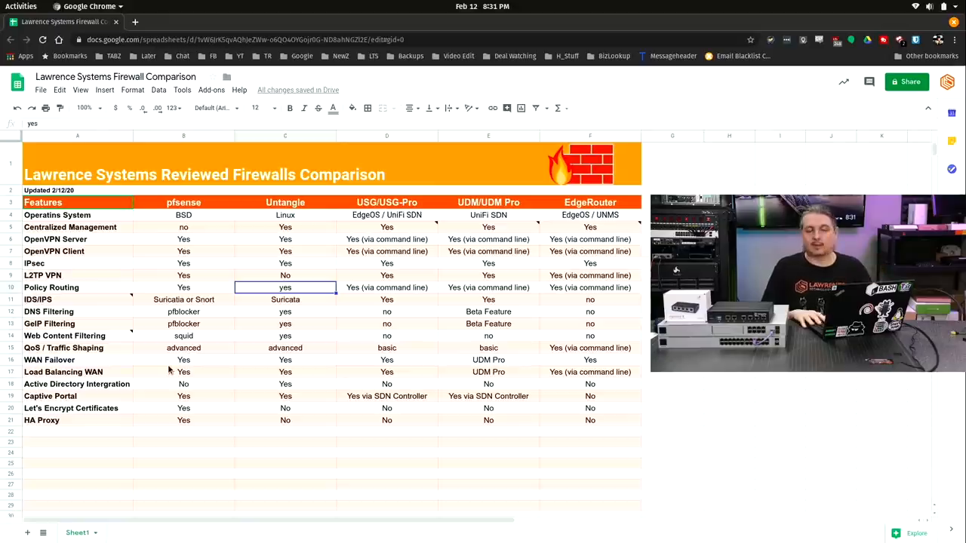
pyautogui.click(590, 287)
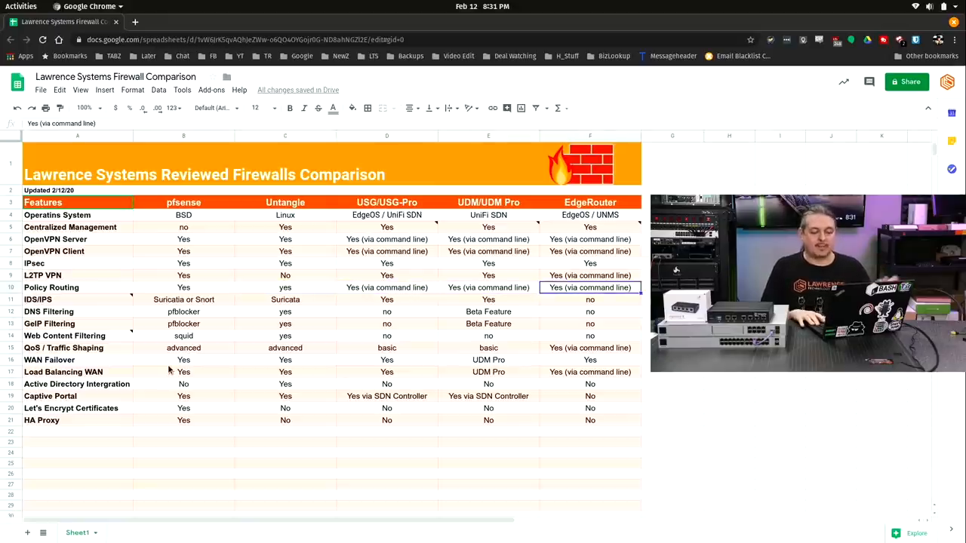
pyautogui.click(386, 288)
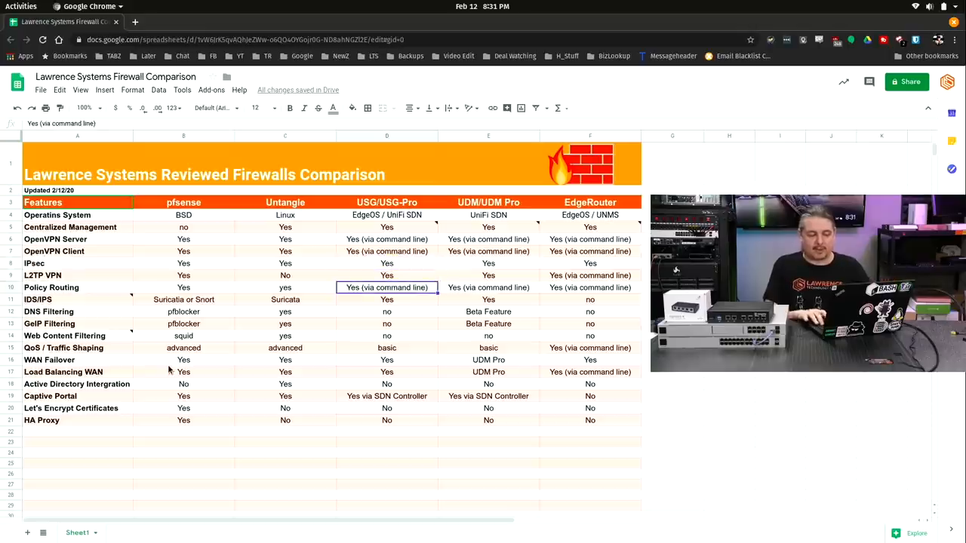
# Review IDS/IPS: pfSense Suricata or Snort, USG and UDM Yes.
pyautogui.click(60, 299)
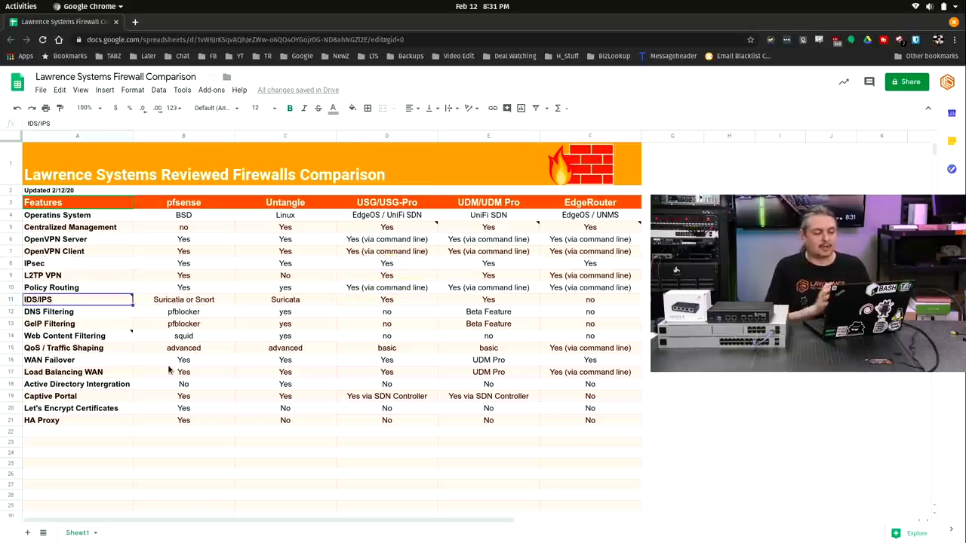
pyautogui.click(183, 299)
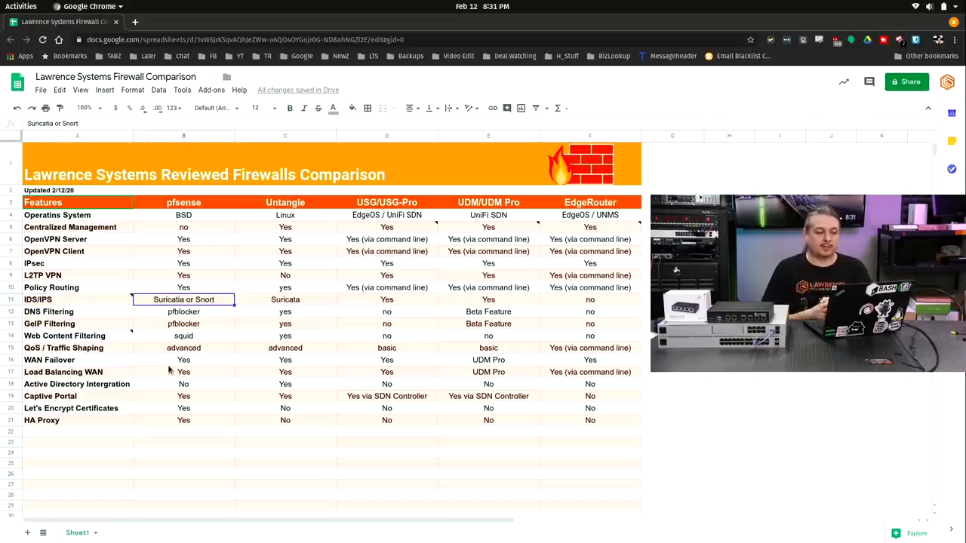
pyautogui.click(284, 298)
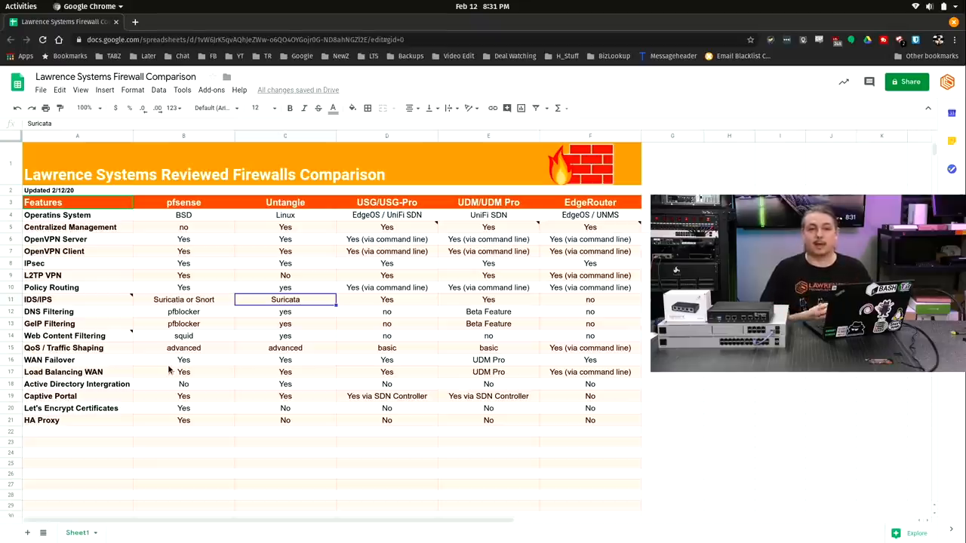
pyautogui.click(386, 300)
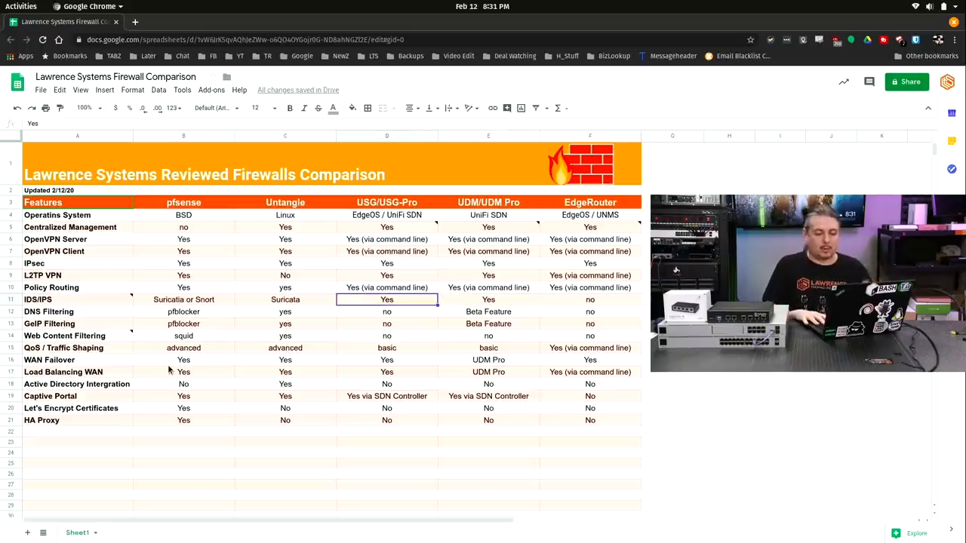
pyautogui.click(488, 299)
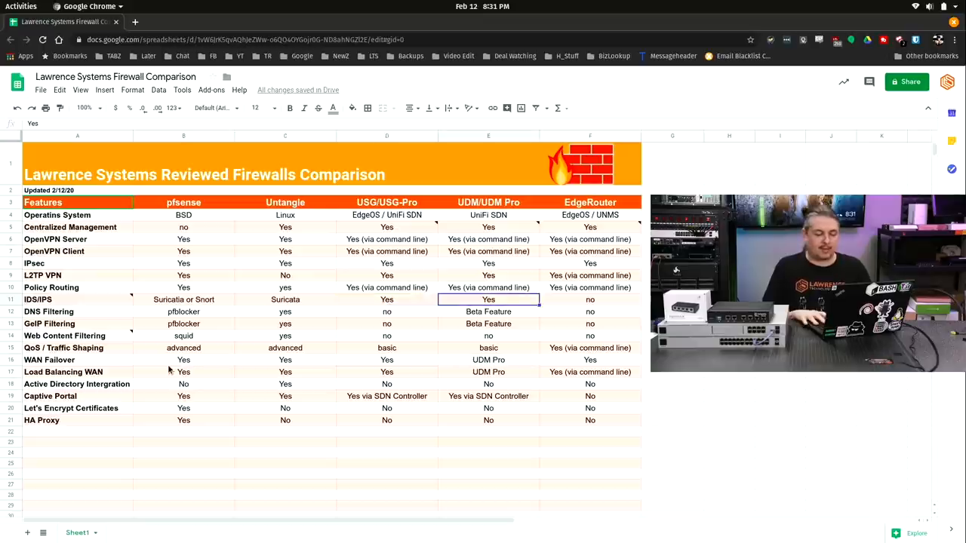
pyautogui.click(386, 300)
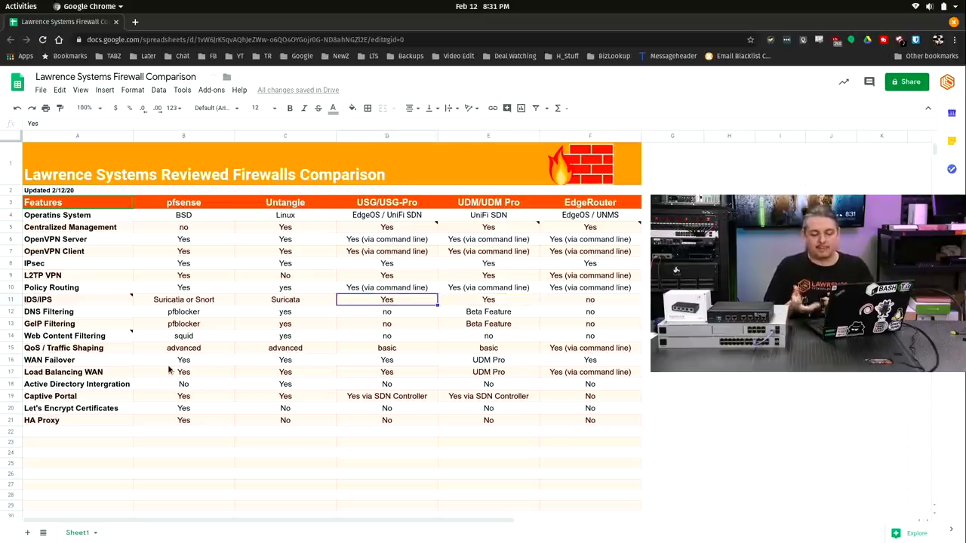
pyautogui.click(488, 298)
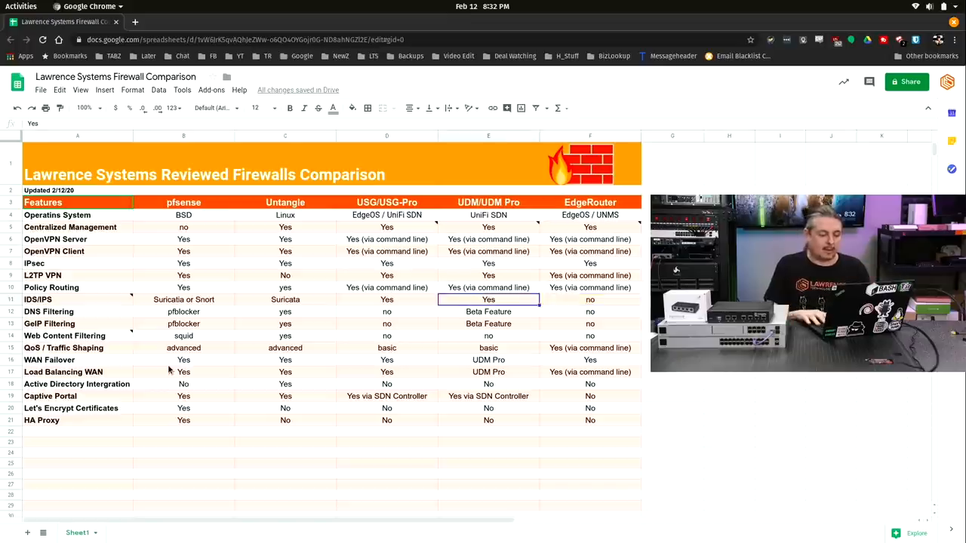
# Review DNS Filtering: pfSense pfBlocker and Untangle yes.
pyautogui.click(183, 311)
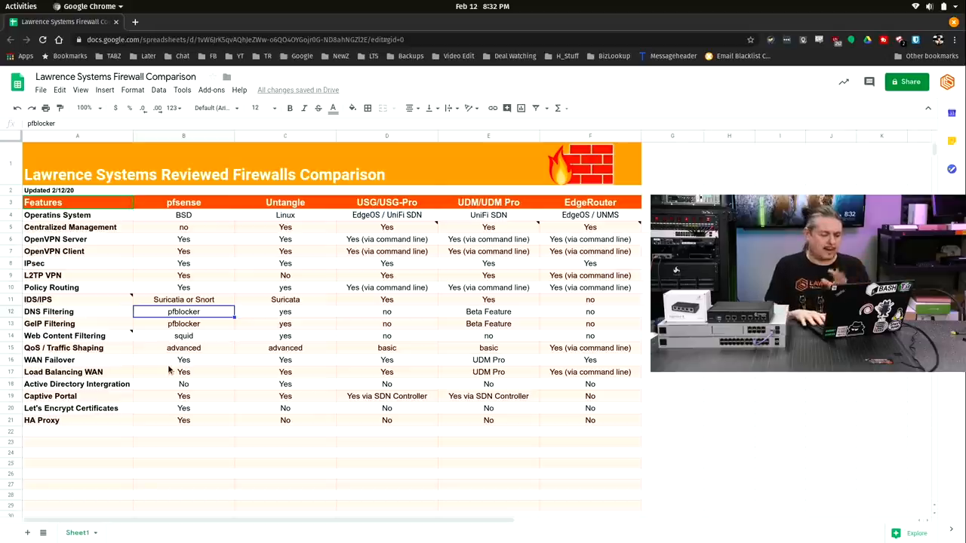
pyautogui.click(48, 311)
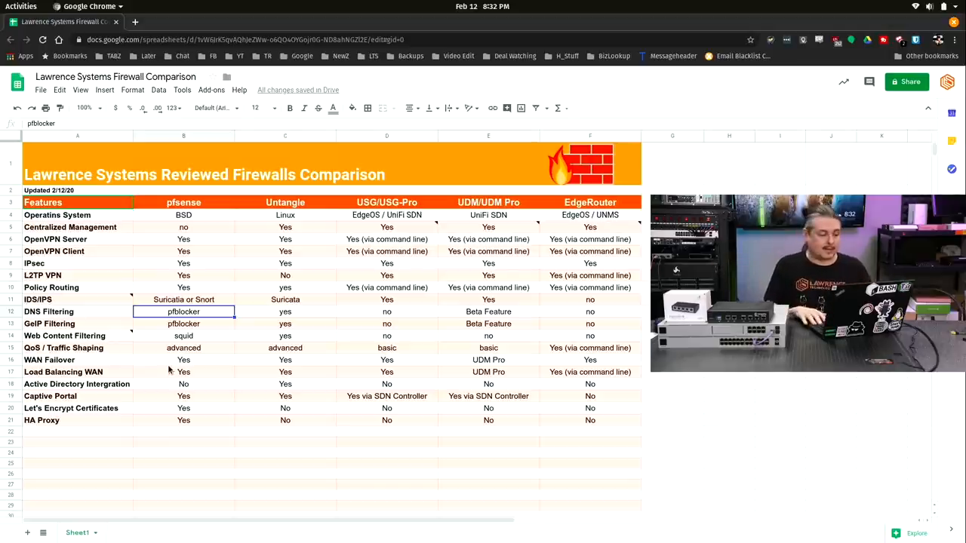
pyautogui.click(285, 311)
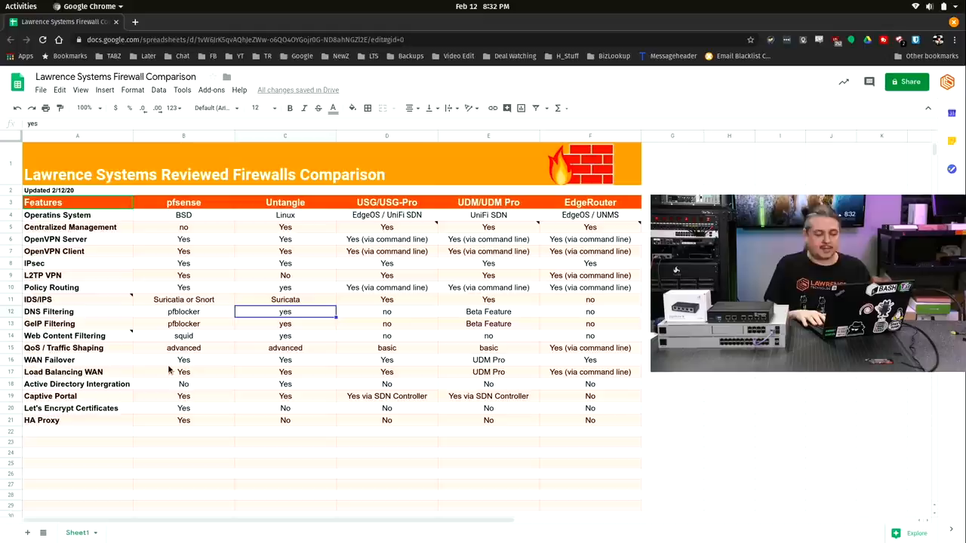
pyautogui.click(386, 311)
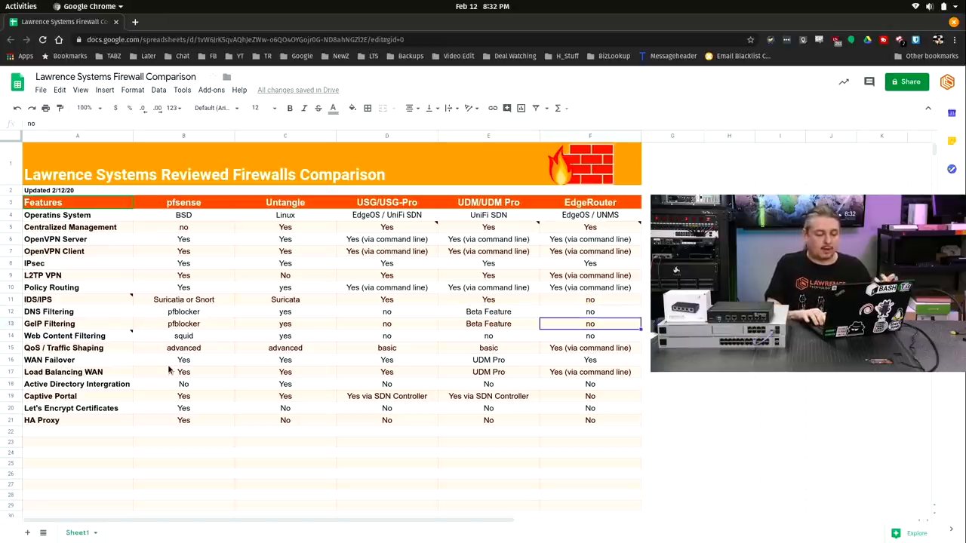
# Review GeoIP Filtering: Untangle yes, USG and EdgeRouter no, UDM beta feature.
pyautogui.click(285, 324)
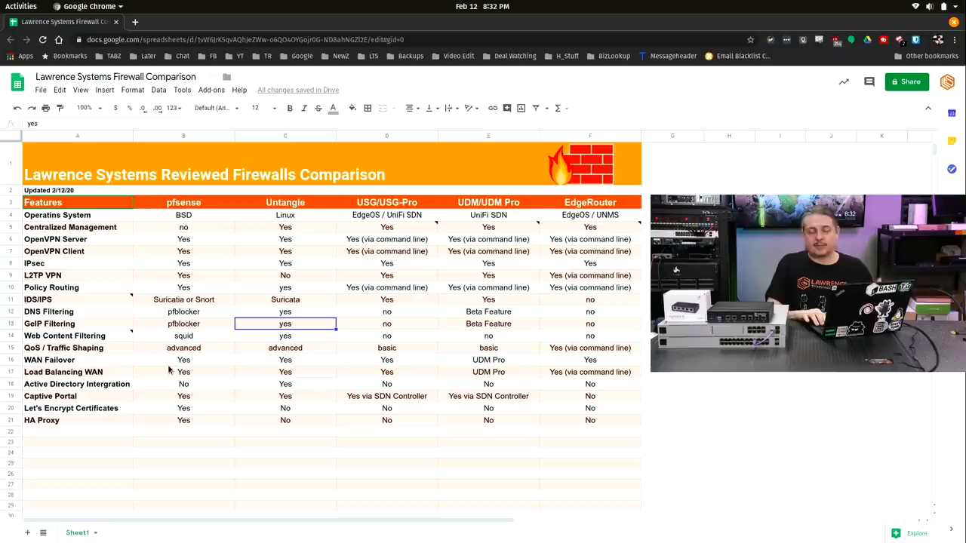
pyautogui.click(183, 324)
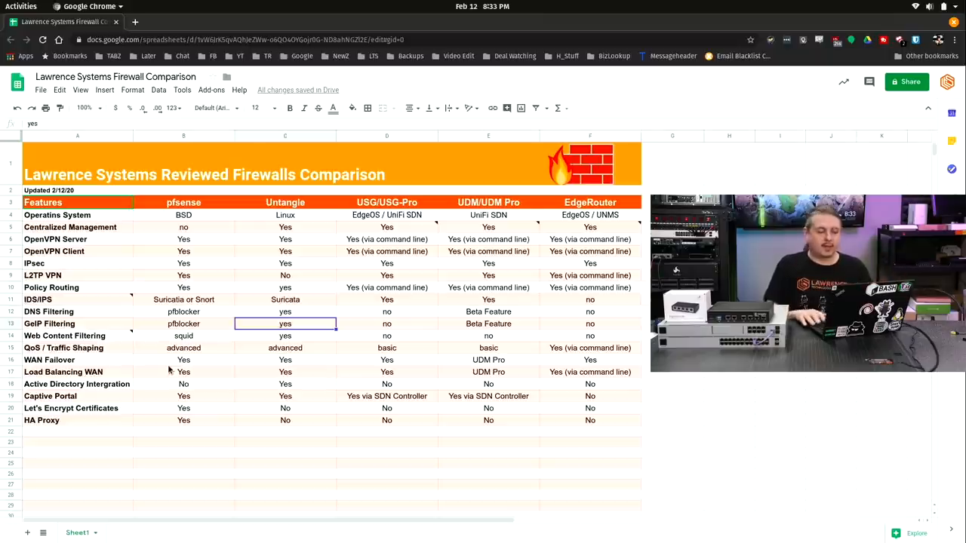
pyautogui.click(386, 323)
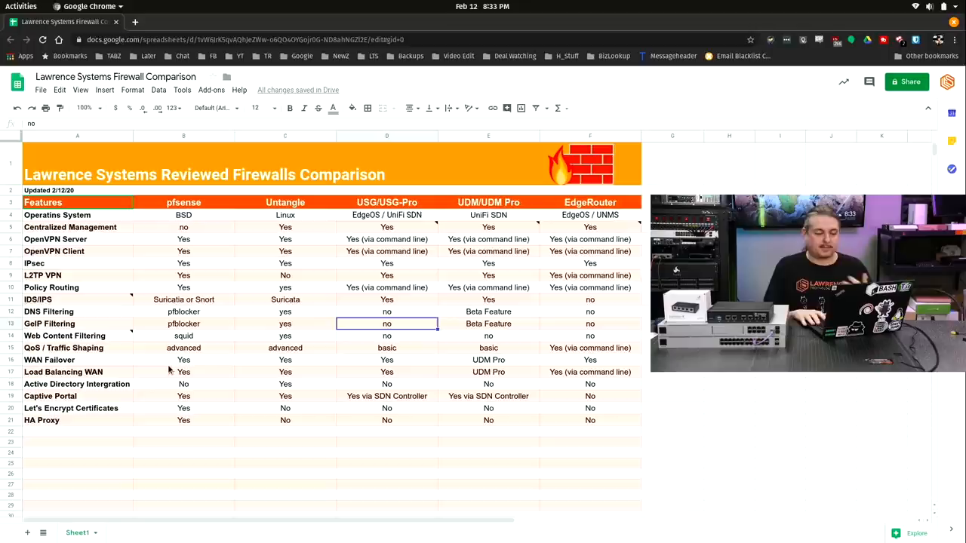
pyautogui.click(488, 324)
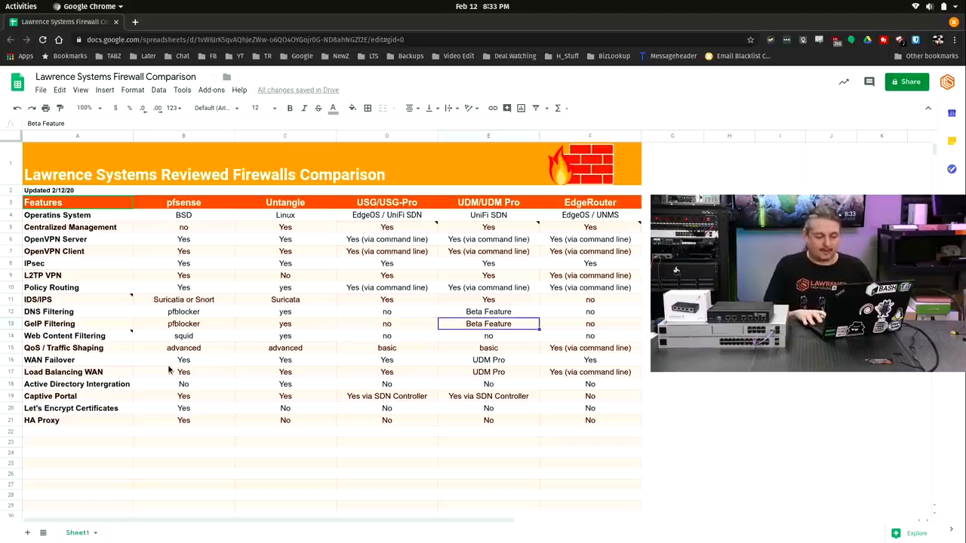
pyautogui.click(589, 324)
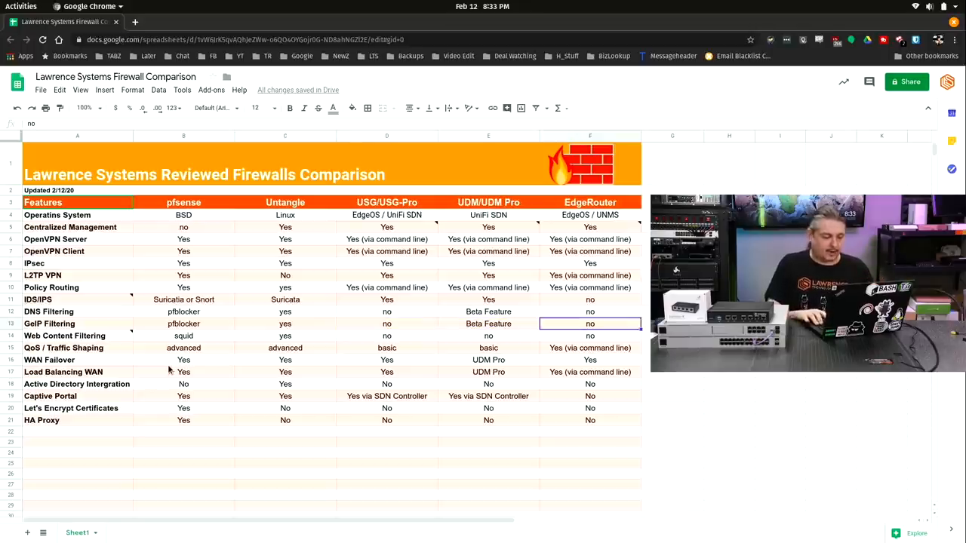
# Review Web Content Filtering: pfSense squid, Untangle yes, Ubiquiti and EdgeRouter no.
pyautogui.click(183, 336)
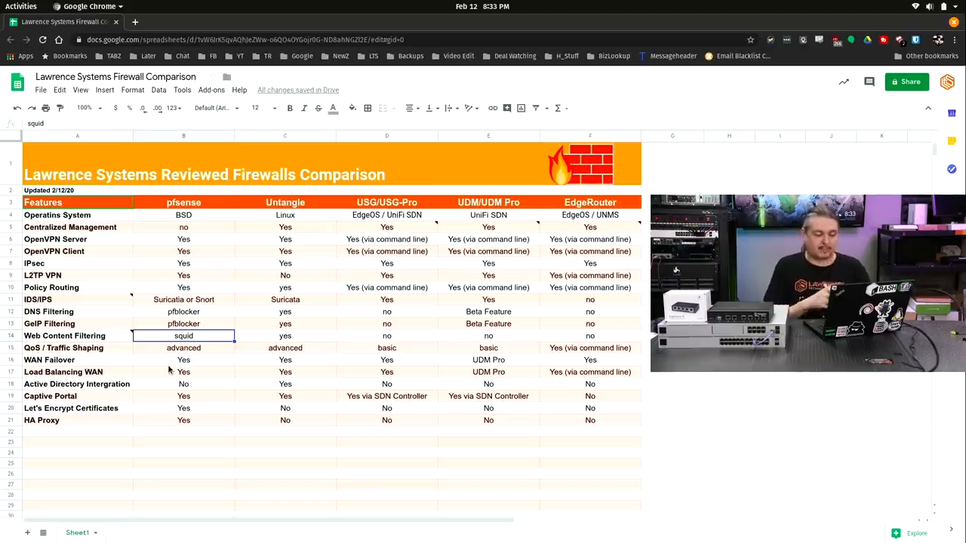
pyautogui.click(285, 335)
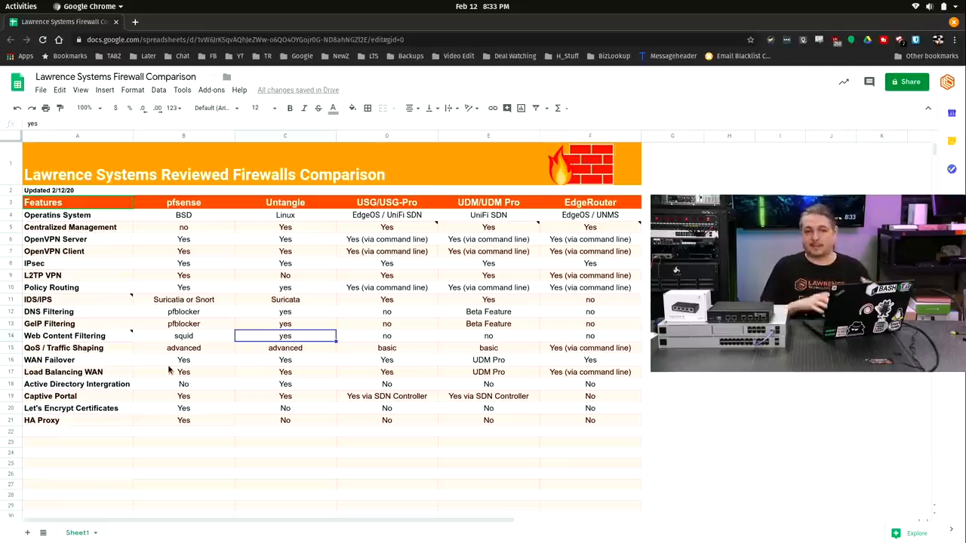
pyautogui.click(184, 336)
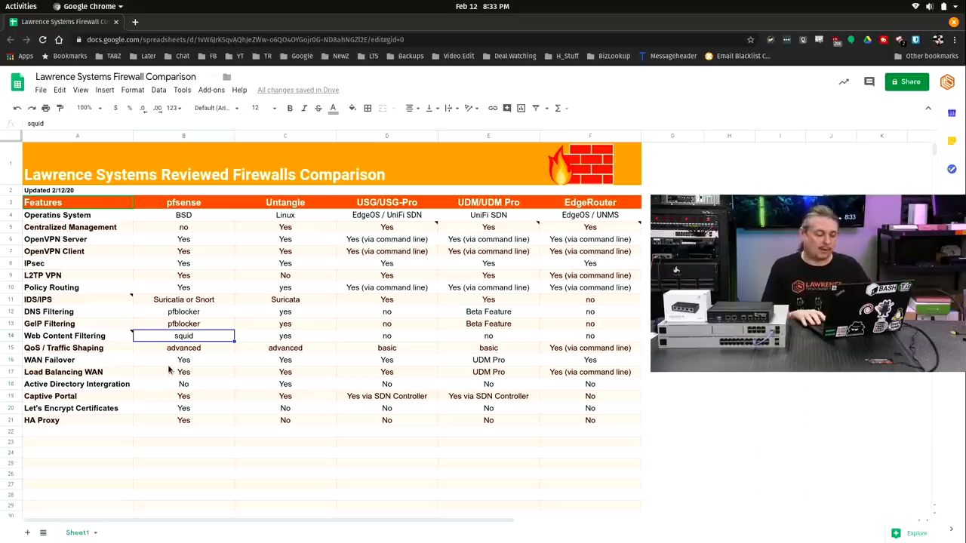
pyautogui.click(284, 336)
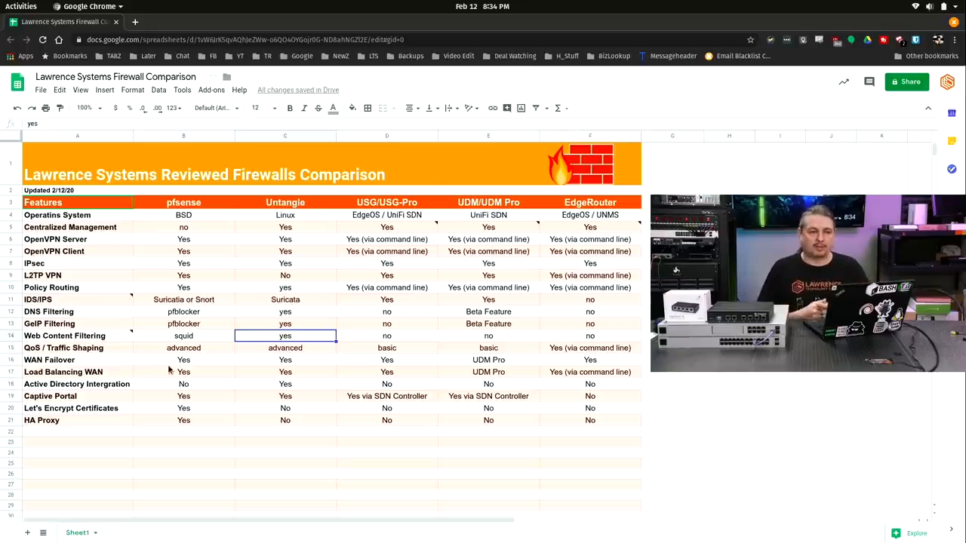
pyautogui.click(387, 336)
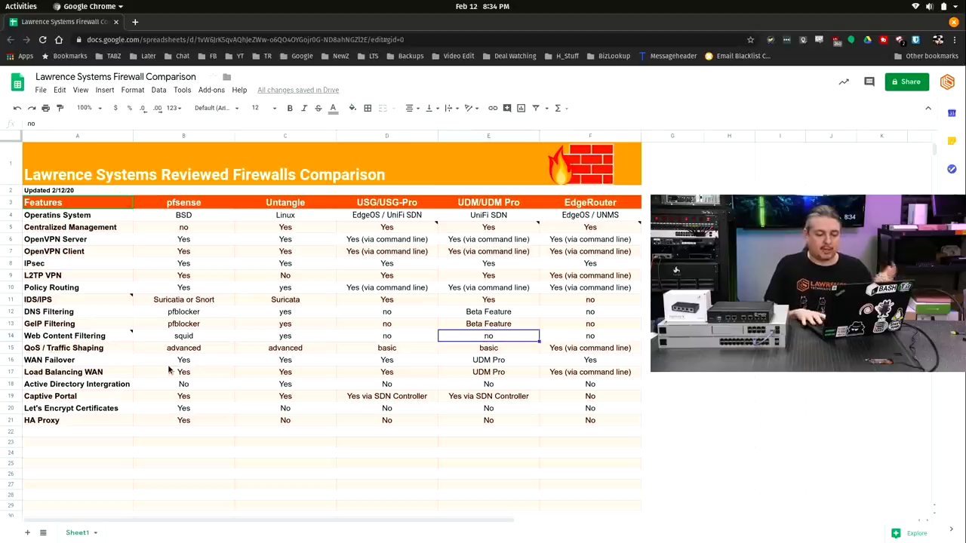
pyautogui.click(589, 336)
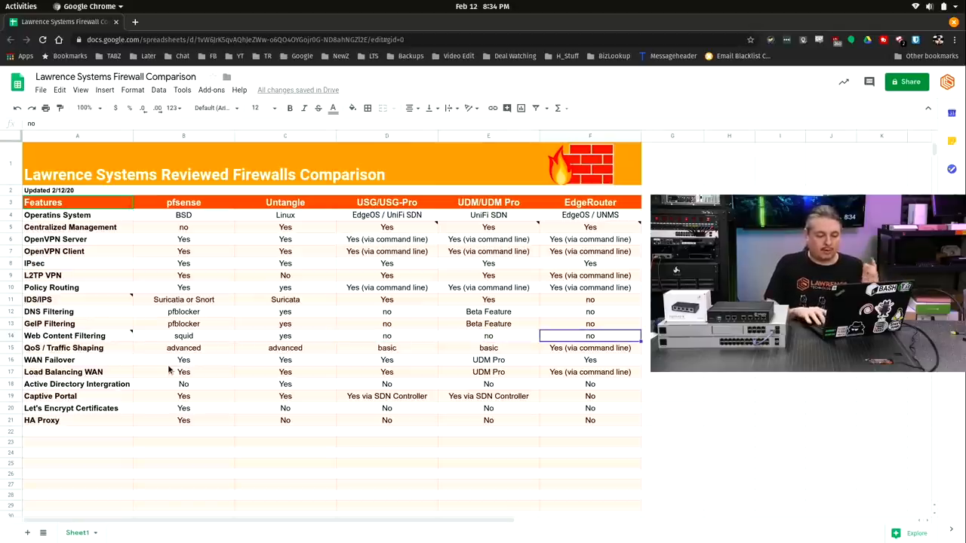
# Review QoS: pfSense and Untangle advanced, USG and UDM basic, EdgeRouter command line.
pyautogui.click(284, 348)
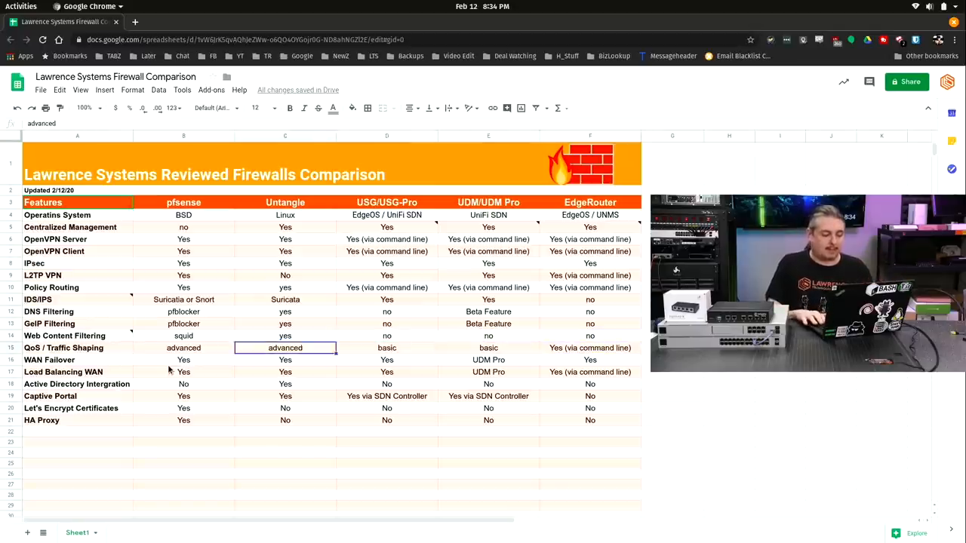
pyautogui.click(183, 348)
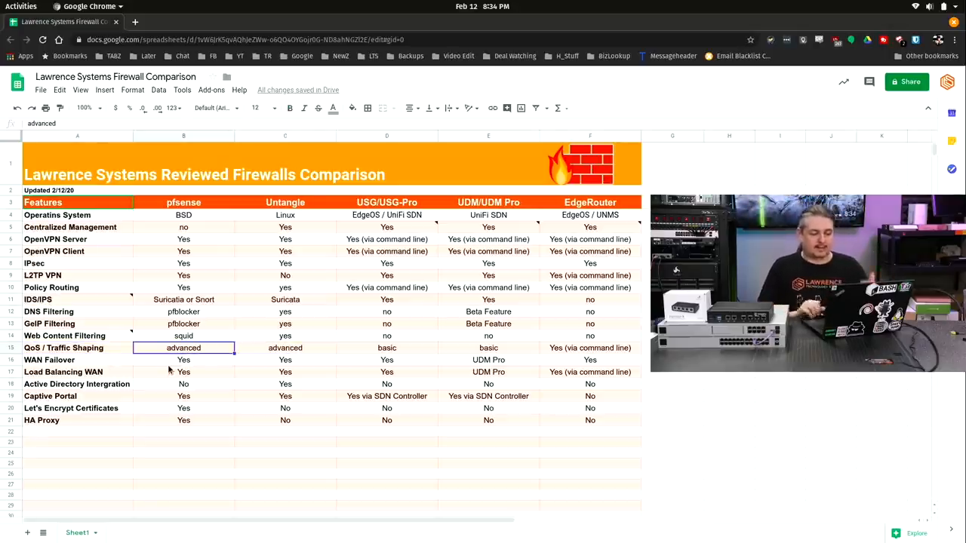
pyautogui.click(285, 348)
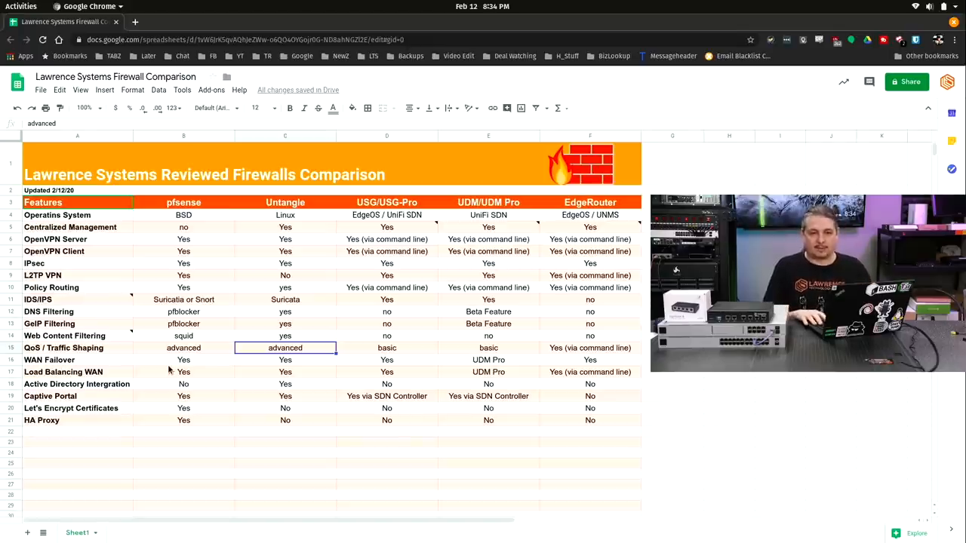
pyautogui.click(387, 348)
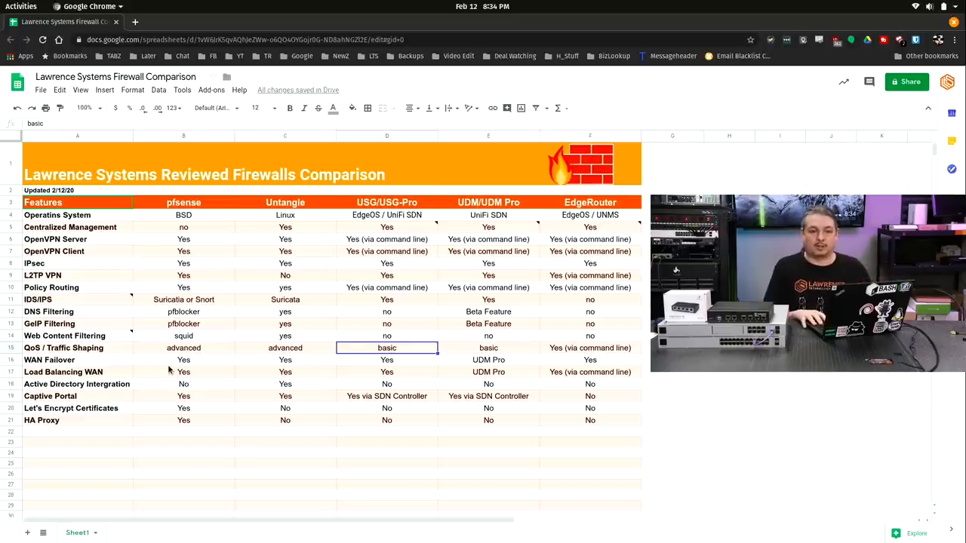
pyautogui.click(488, 348)
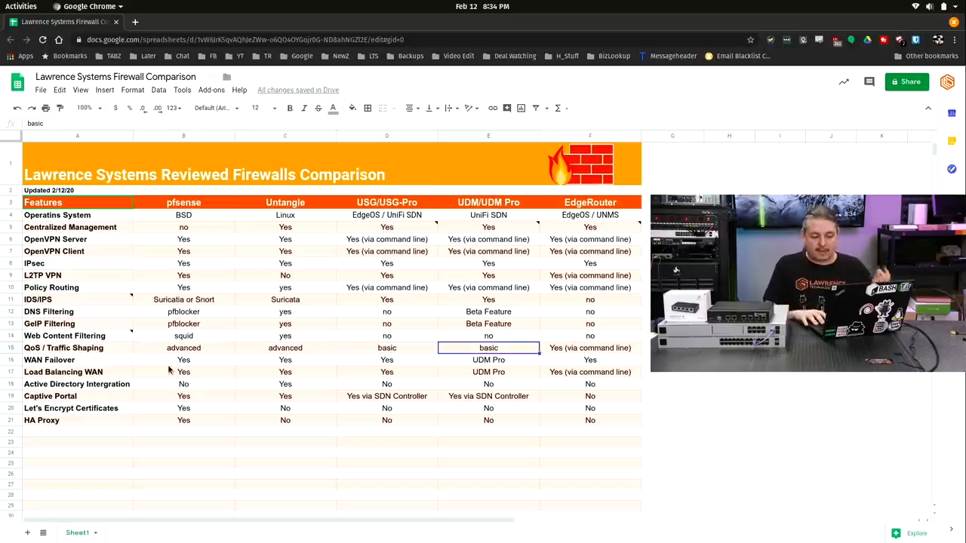
pyautogui.click(590, 348)
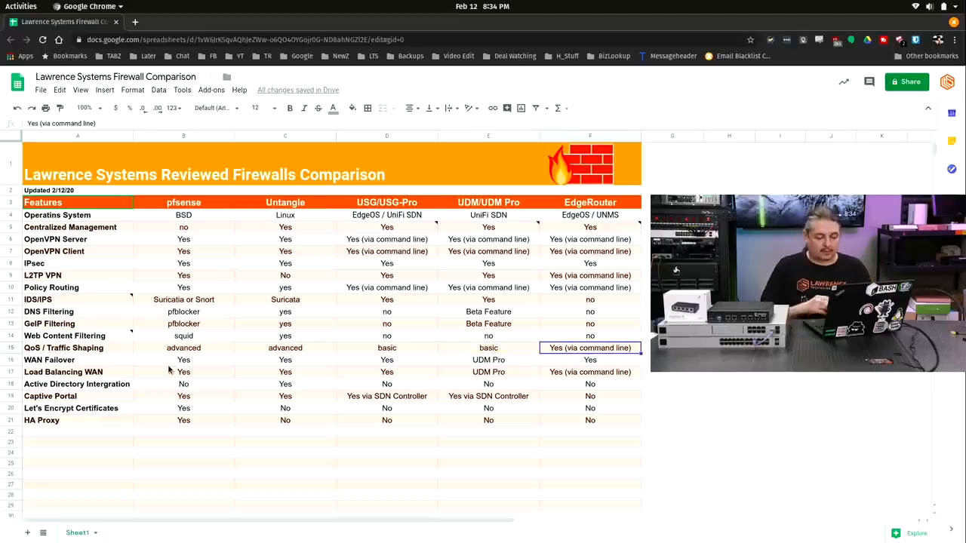
# Review each product's WAN Failover entry, starting with pfSense Yes.
pyautogui.click(49, 360)
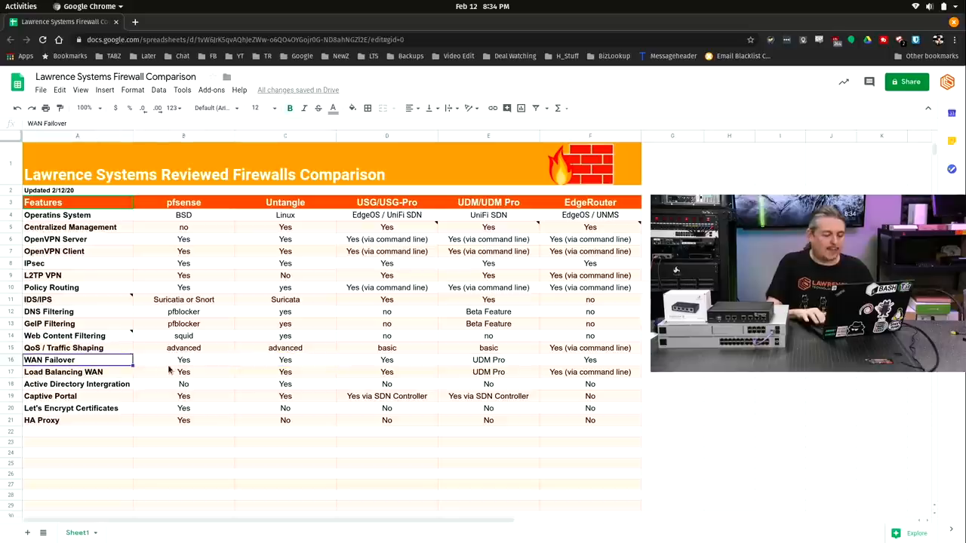
pyautogui.click(184, 360)
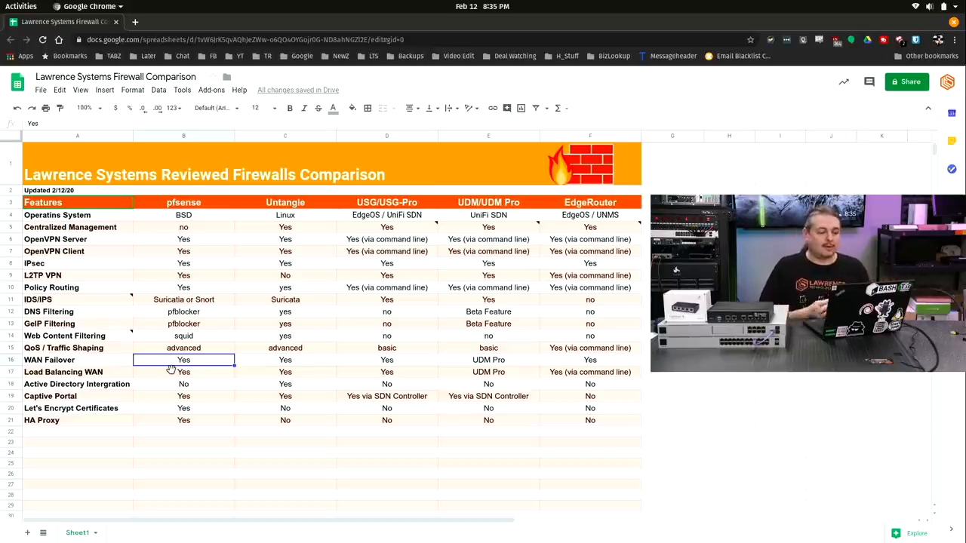
pyautogui.click(284, 360)
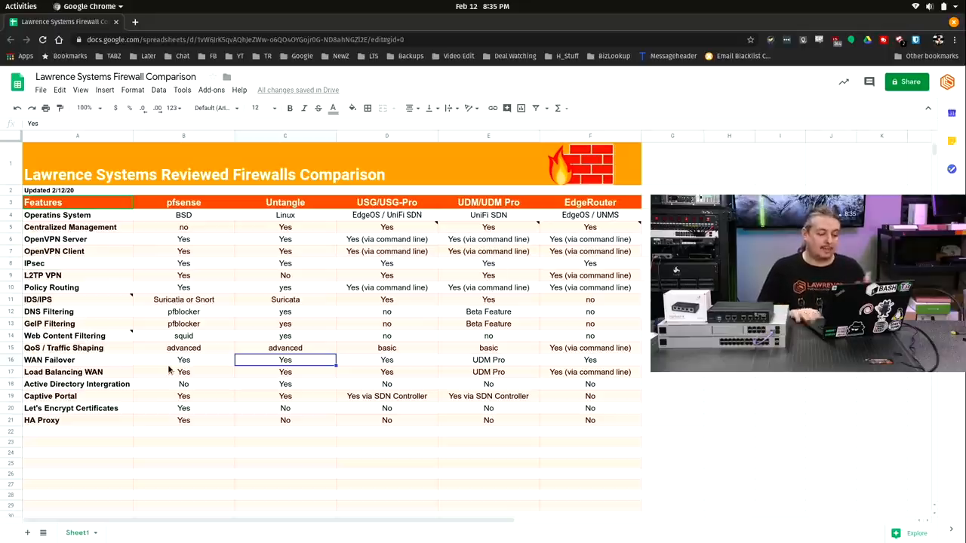
pyautogui.click(386, 360)
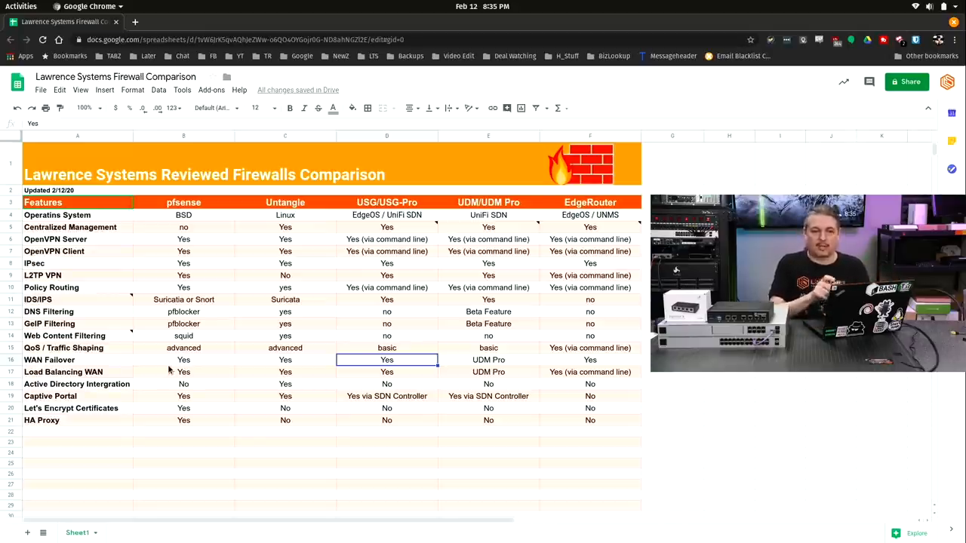
pyautogui.click(488, 360)
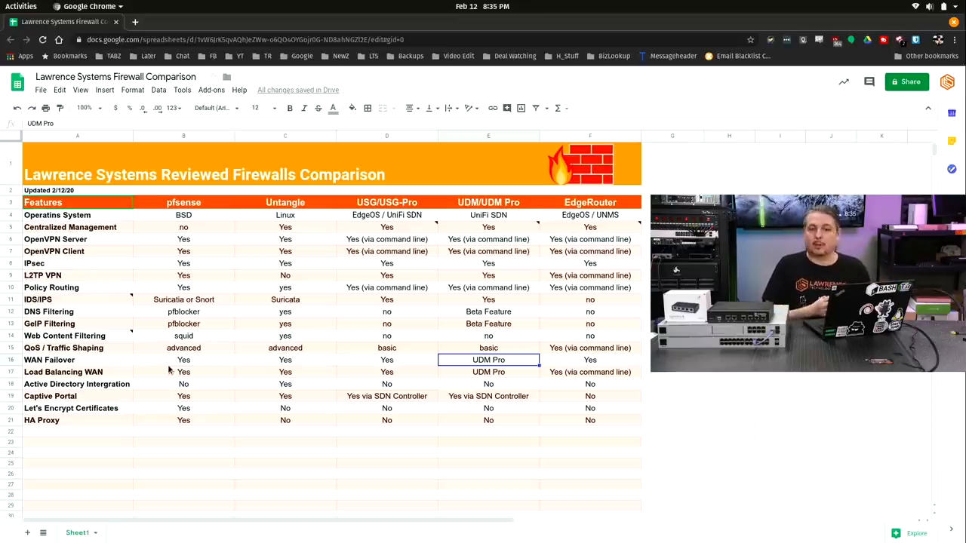
pyautogui.click(589, 360)
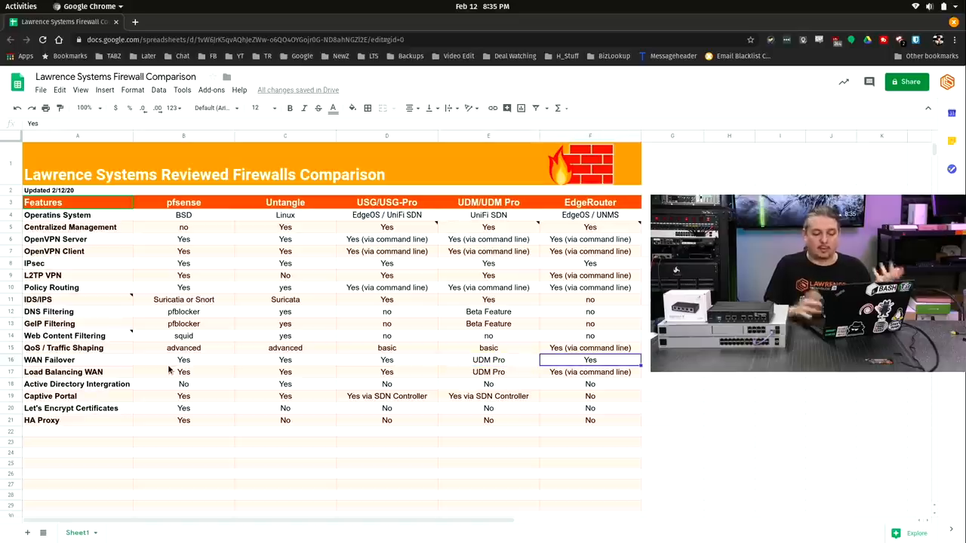
# Compare Load Balancing WAN entries across pfSense, Untangle, UDM and EdgeRouter.
pyautogui.click(285, 371)
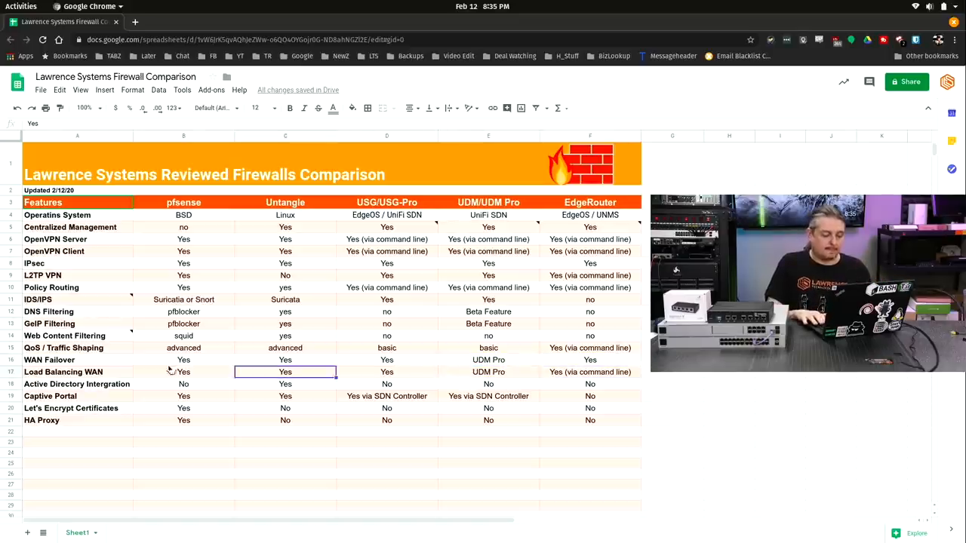
pyautogui.click(183, 372)
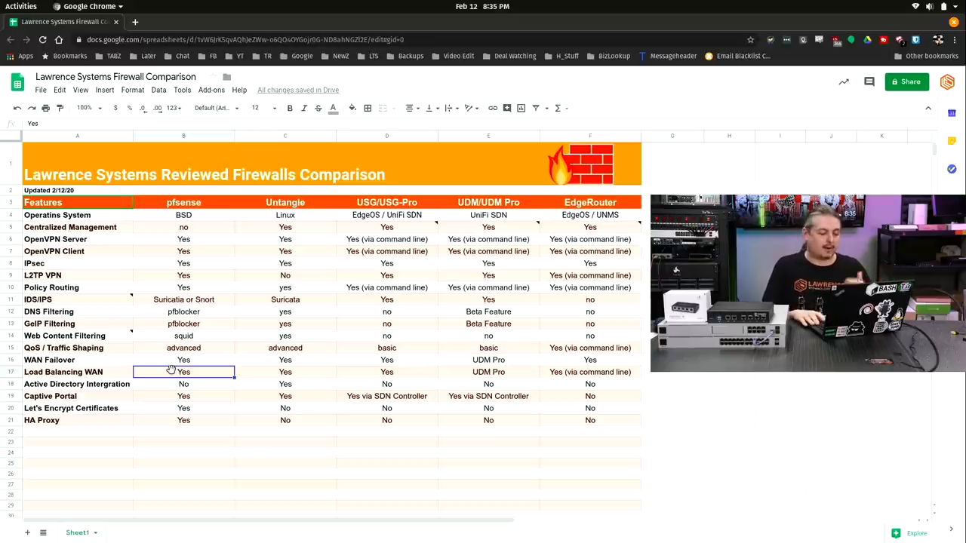
pyautogui.click(285, 372)
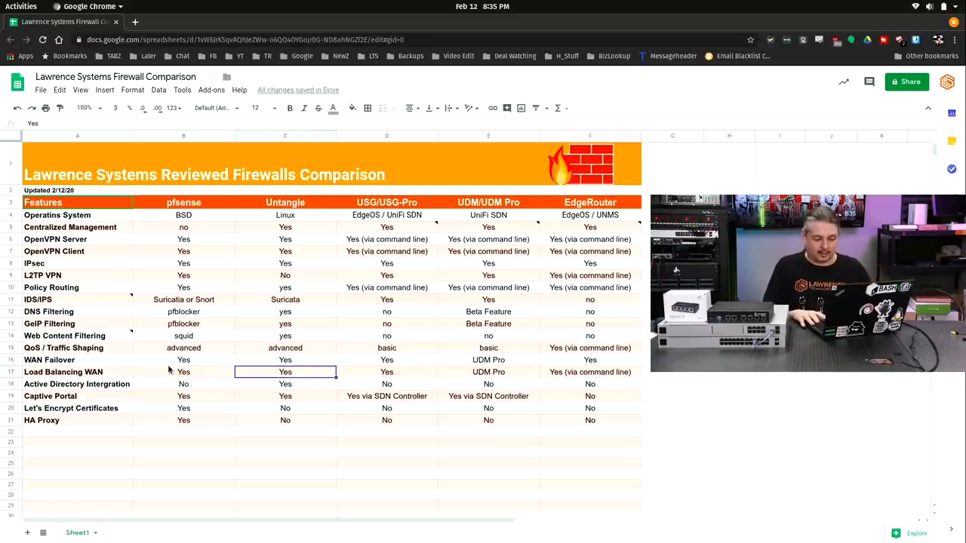
pyautogui.click(488, 372)
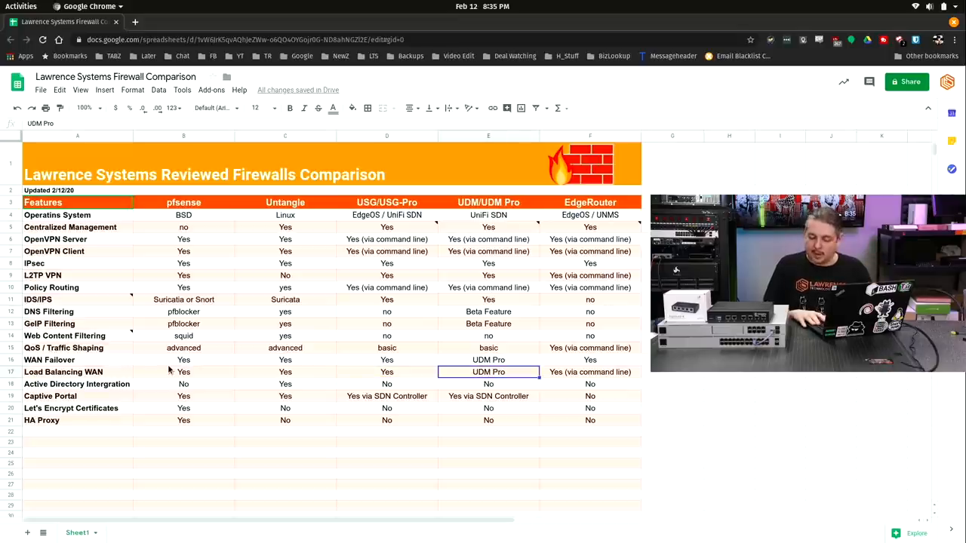
pyautogui.click(590, 372)
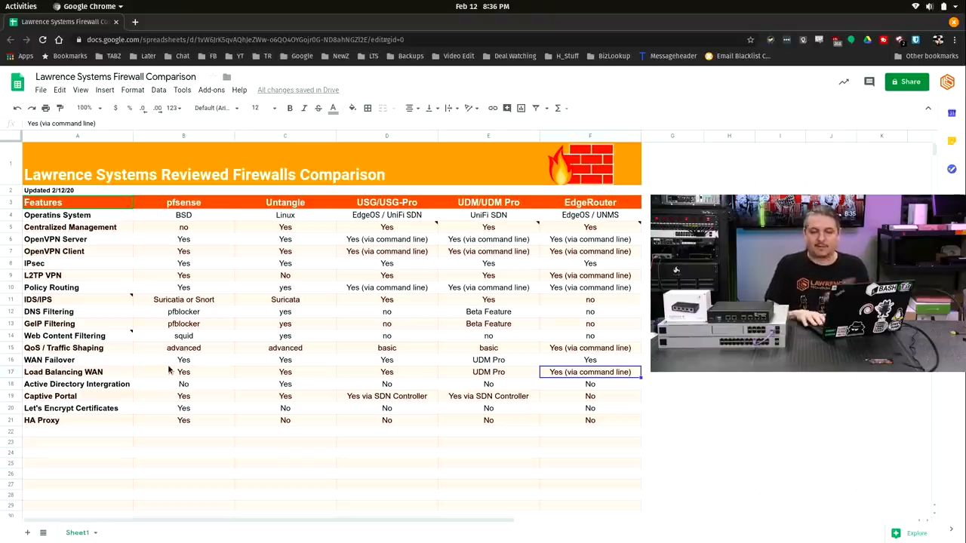
pyautogui.click(488, 372)
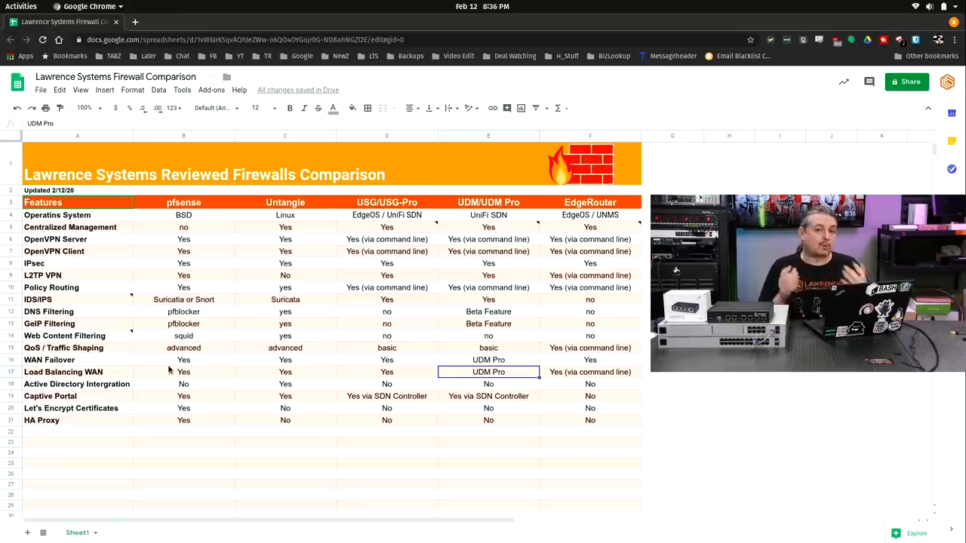
pyautogui.click(590, 372)
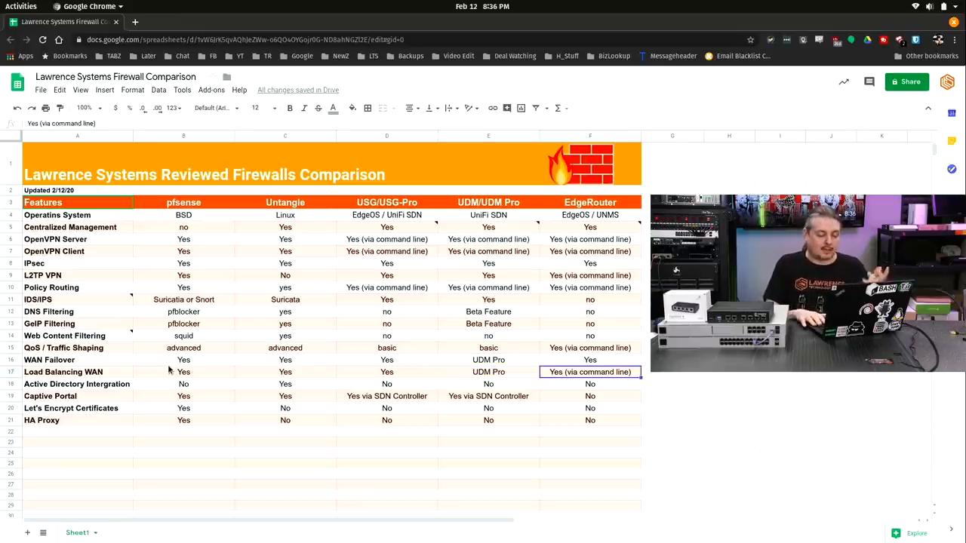
# Review the Active Directory integration and Captive Portal rows.
pyautogui.click(76, 384)
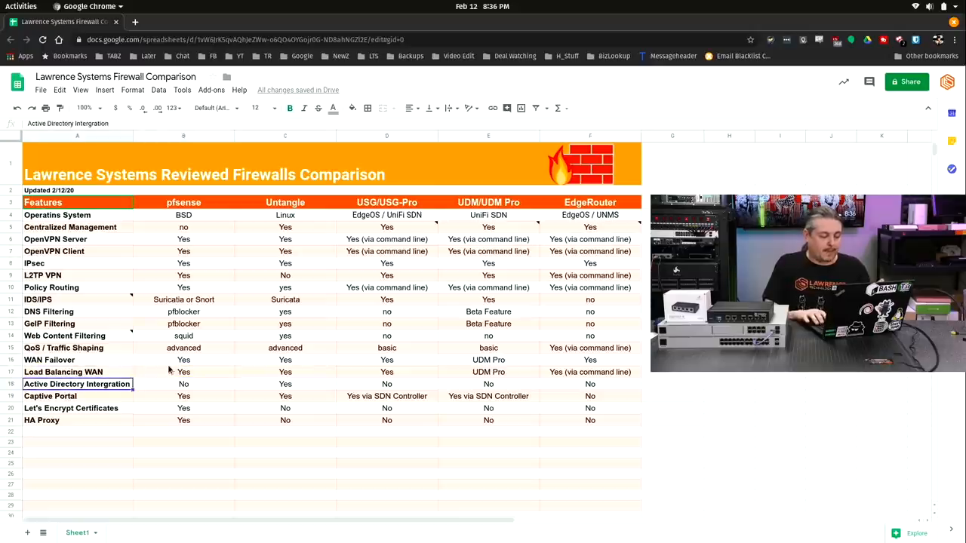
pyautogui.click(184, 384)
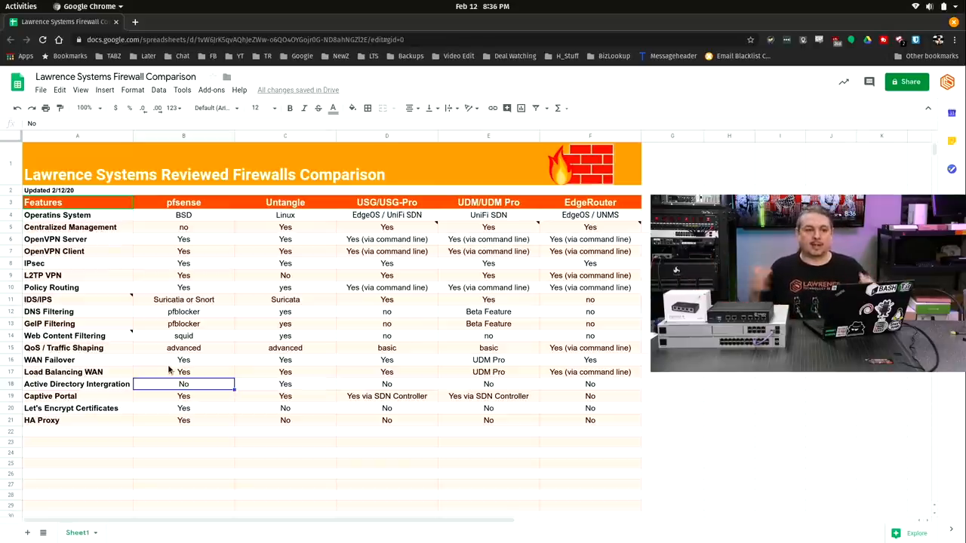
pyautogui.click(284, 384)
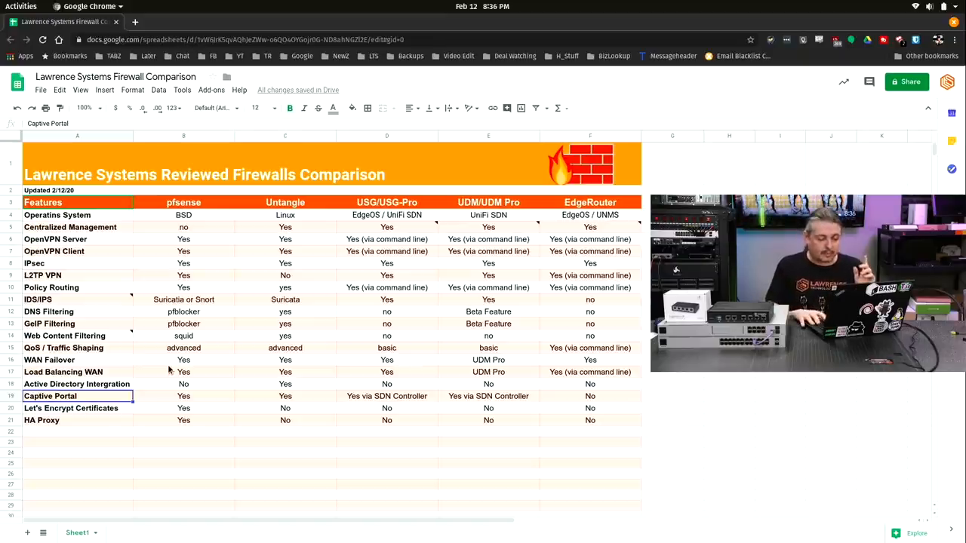
pyautogui.click(183, 396)
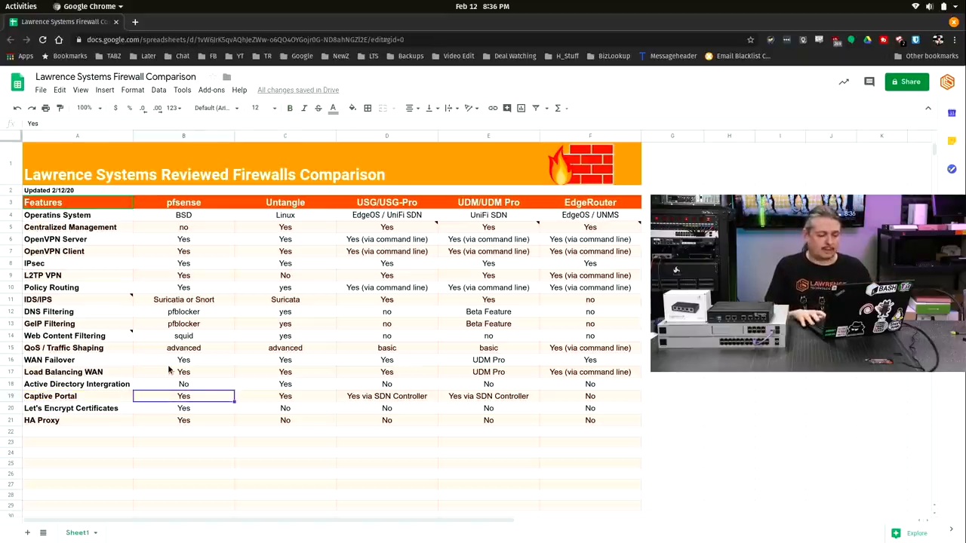
pyautogui.click(386, 396)
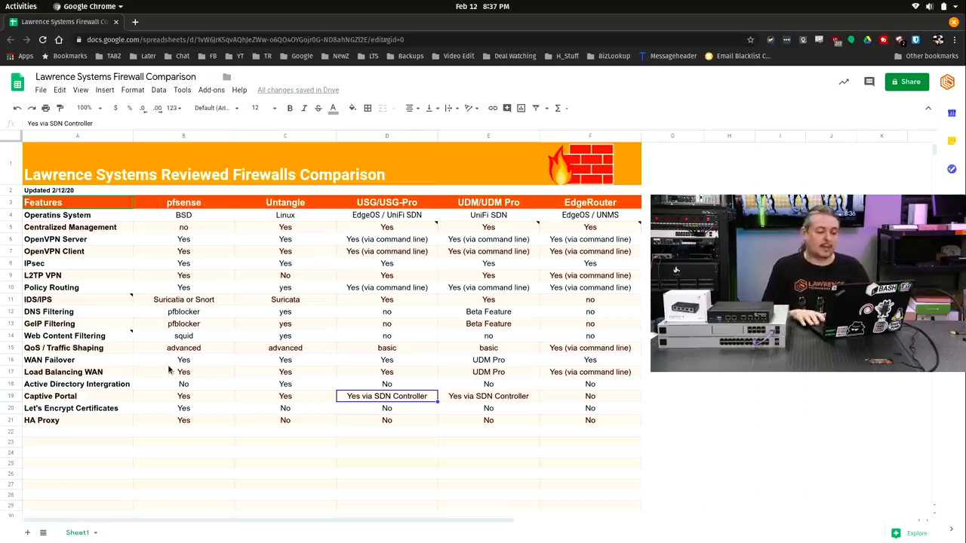
pyautogui.click(488, 396)
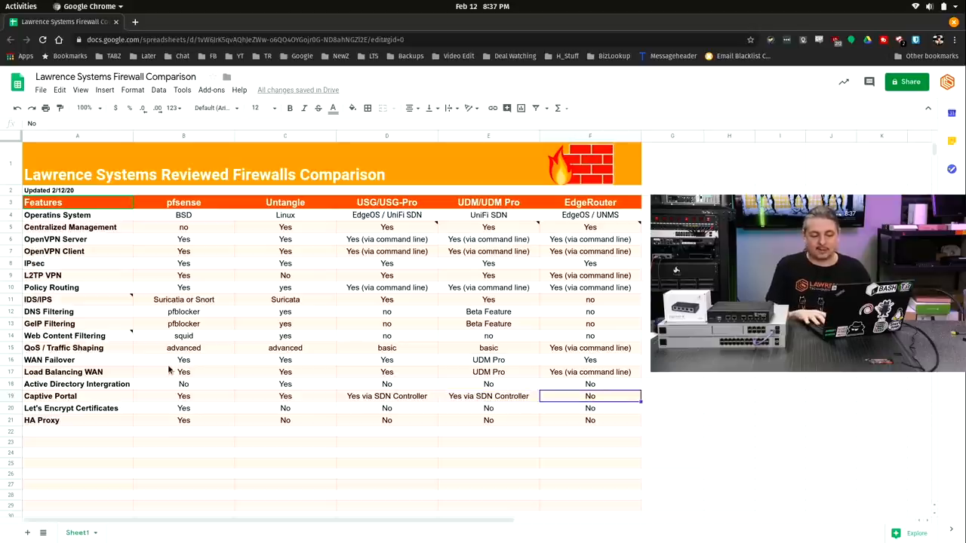
pyautogui.click(285, 396)
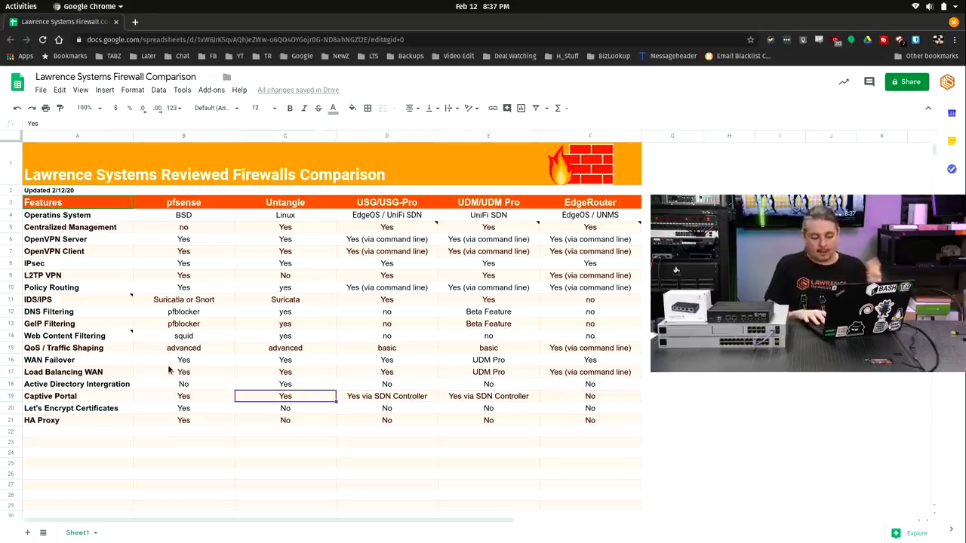
# Review pfSense's Let's Encrypt and HA Proxy entries, then scroll affiliates to Linode through Volta.
pyautogui.click(183, 407)
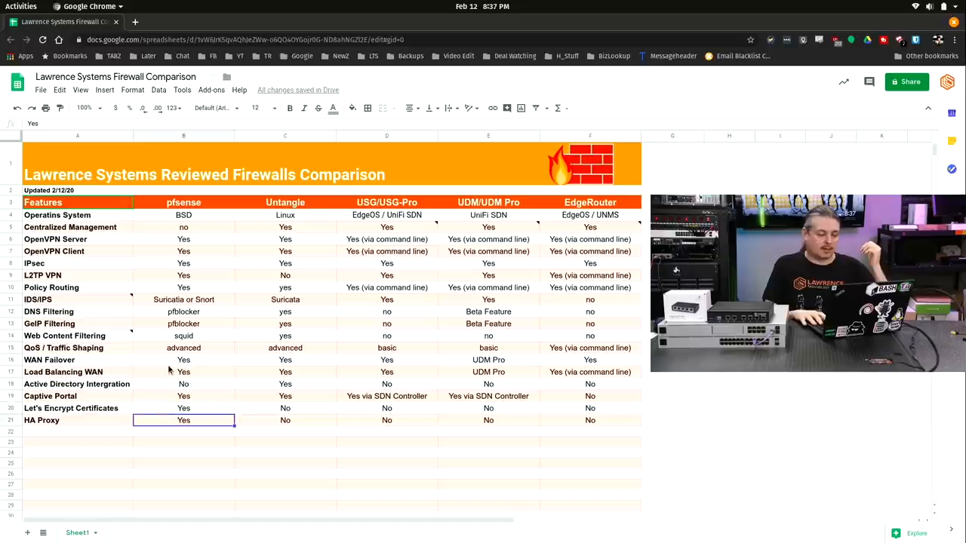
pyautogui.click(183, 409)
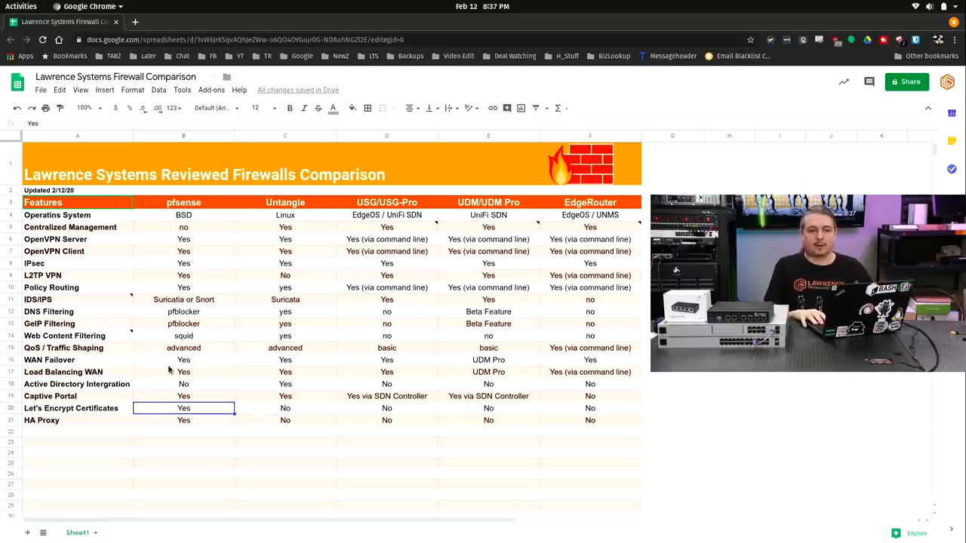
pyautogui.click(75, 408)
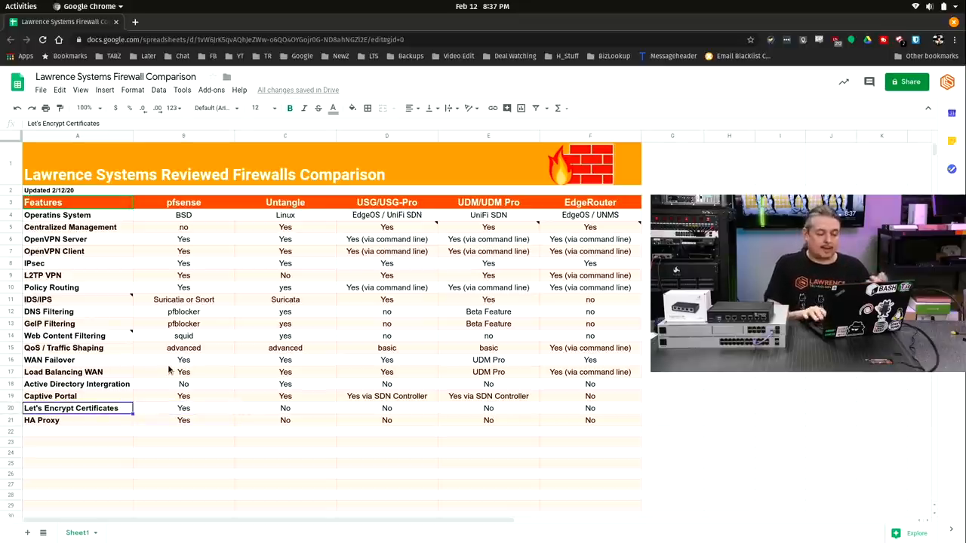
pyautogui.click(183, 408)
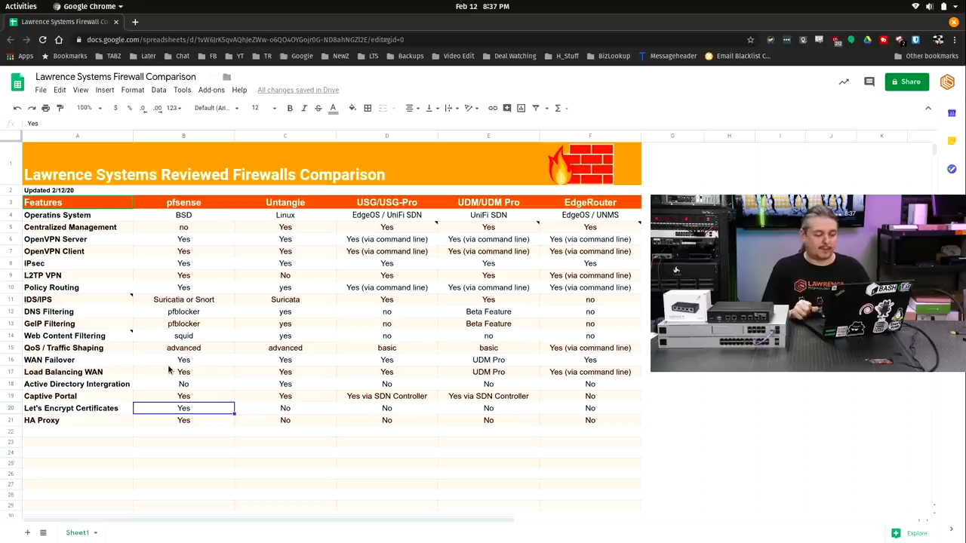
pyautogui.click(183, 420)
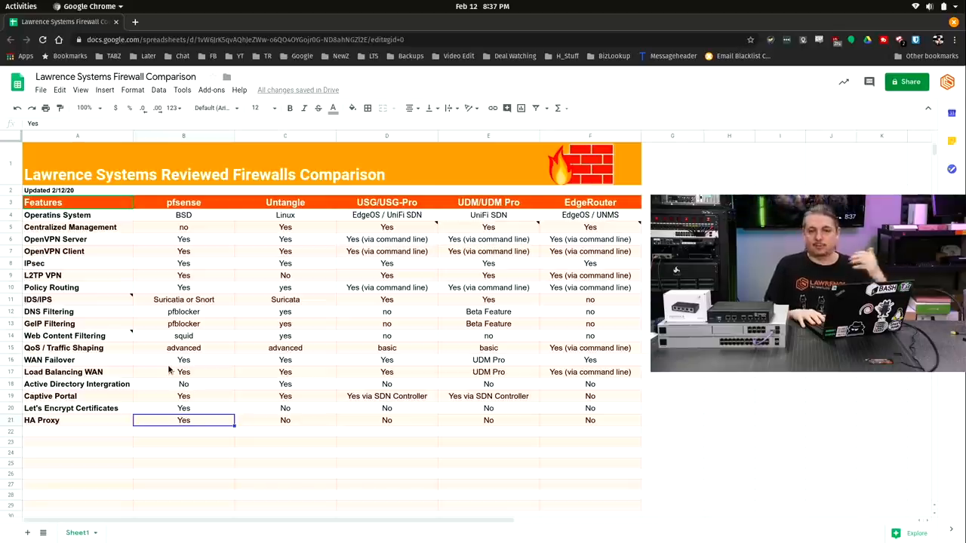
pyautogui.click(68, 420)
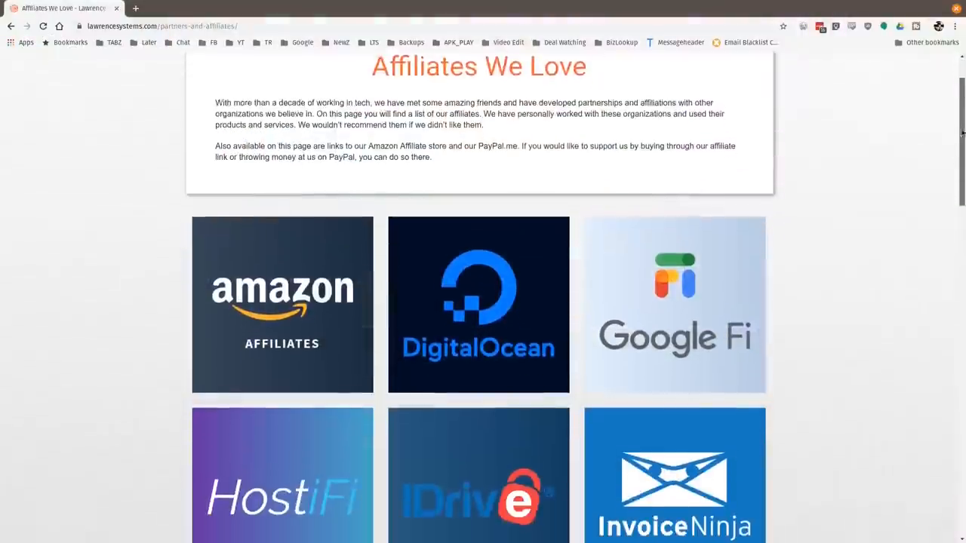
pyautogui.scroll(-3)
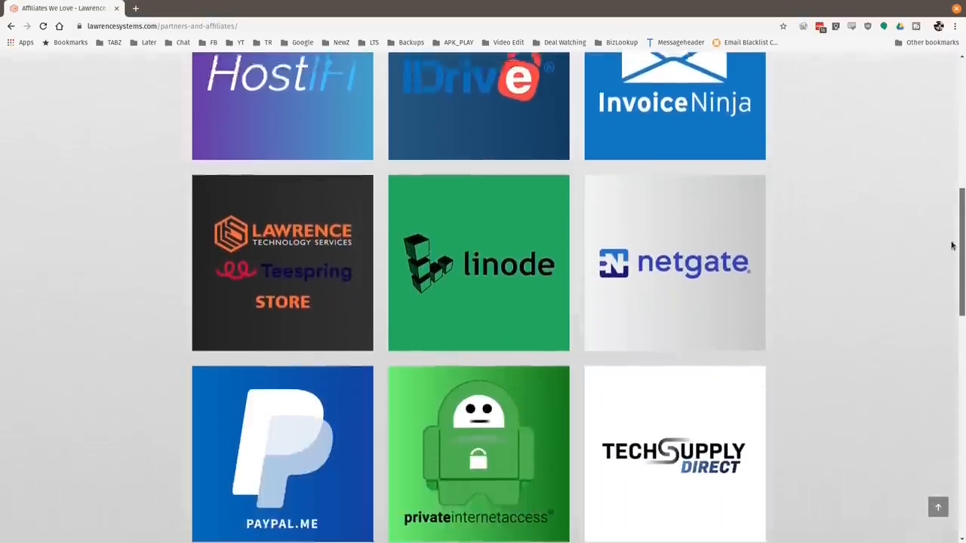
pyautogui.scroll(-3)
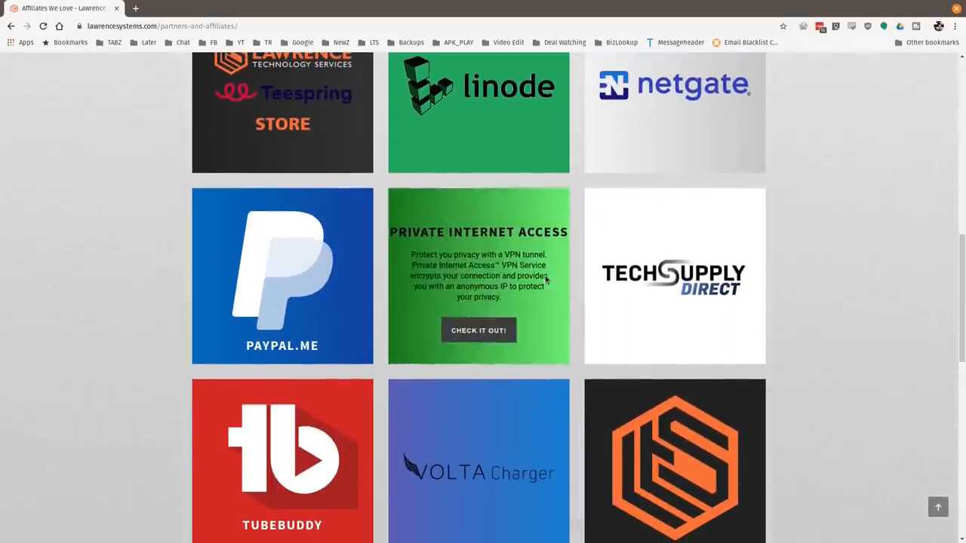